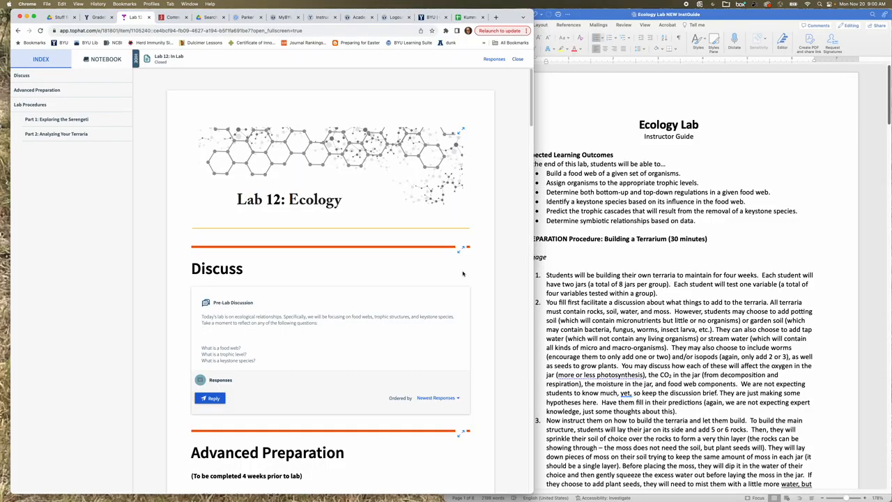
{"action": "mouse_move", "coordinate": [376, 260]}
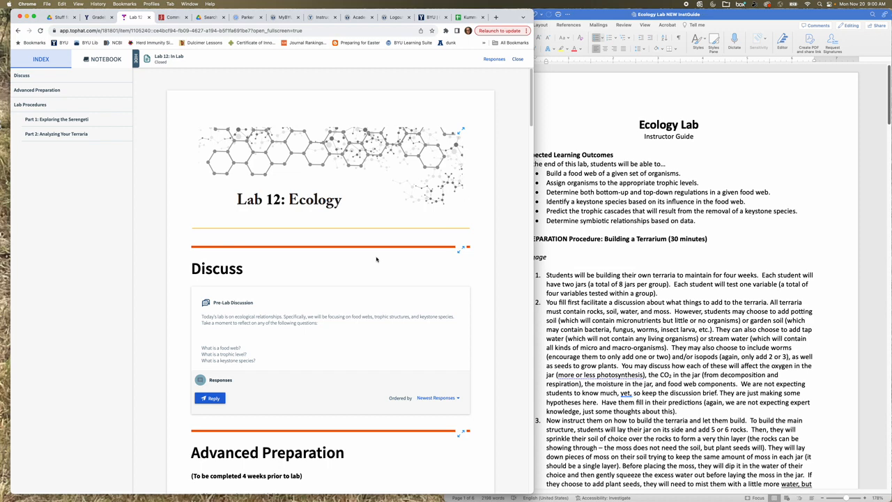
{"action": "scroll", "scroll_direction": "down", "scroll_amount": 3}
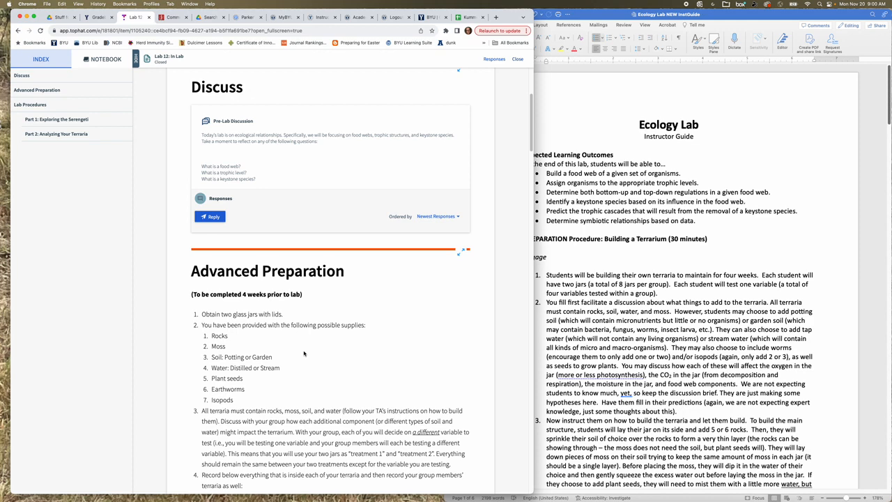
{"action": "scroll", "scroll_direction": "down", "scroll_amount": 3}
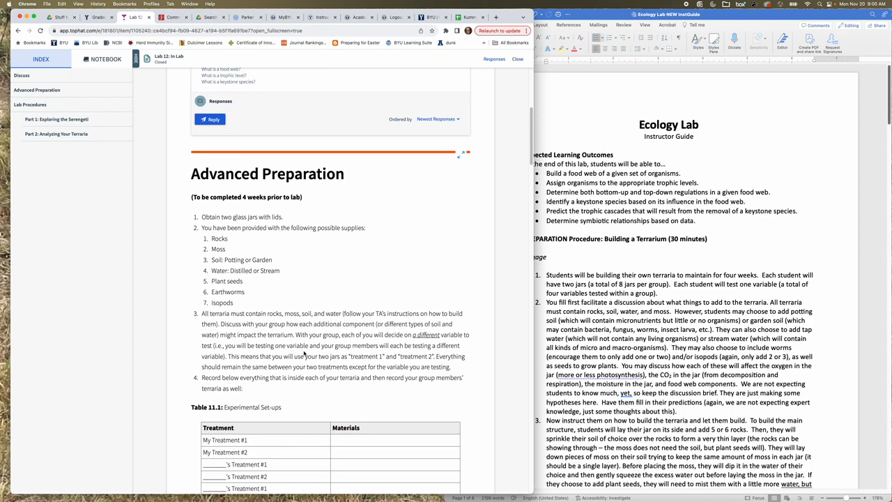
{"action": "scroll", "scroll_direction": "down", "scroll_amount": 3}
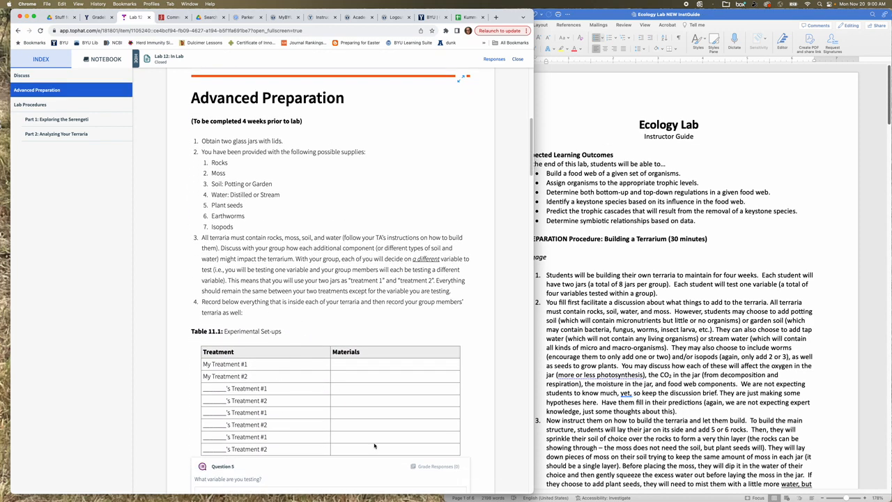
{"action": "scroll", "scroll_direction": "down", "scroll_amount": 3}
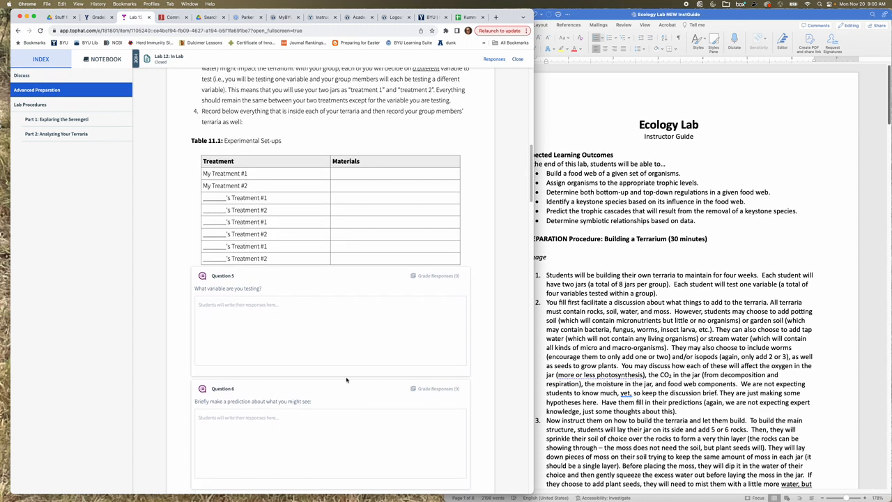
{"action": "scroll", "scroll_direction": "down", "scroll_amount": 3}
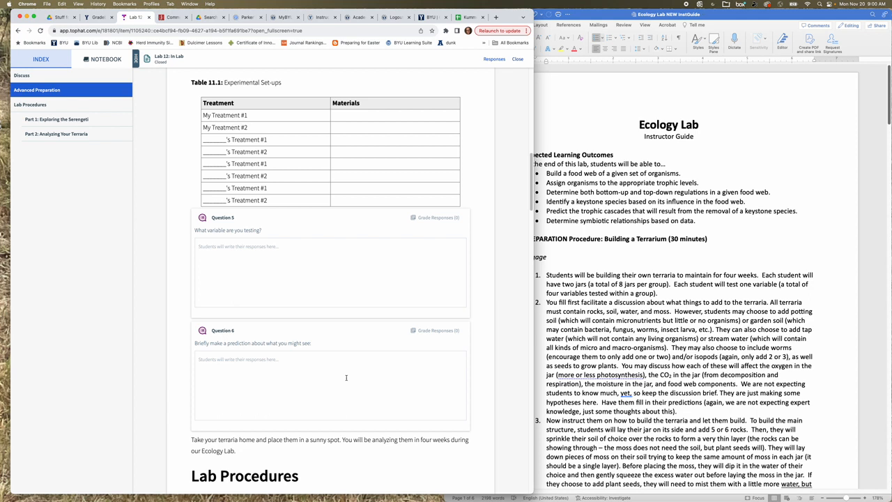
{"action": "scroll", "scroll_direction": "down", "scroll_amount": 3}
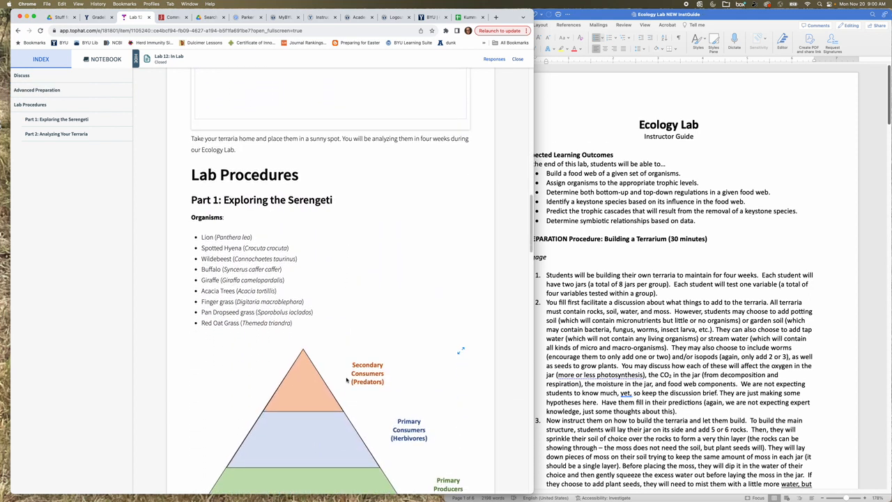
{"action": "scroll", "scroll_direction": "down", "scroll_amount": 3}
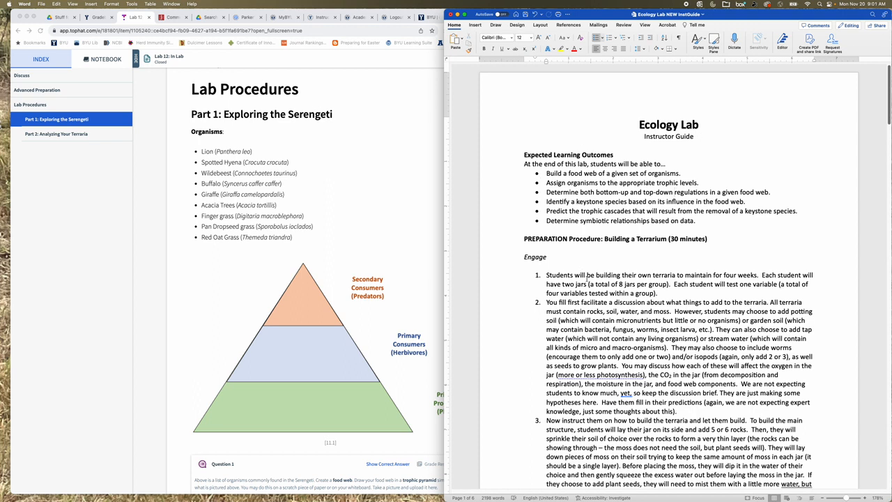
{"action": "scroll", "scroll_direction": "up", "scroll_amount": 3}
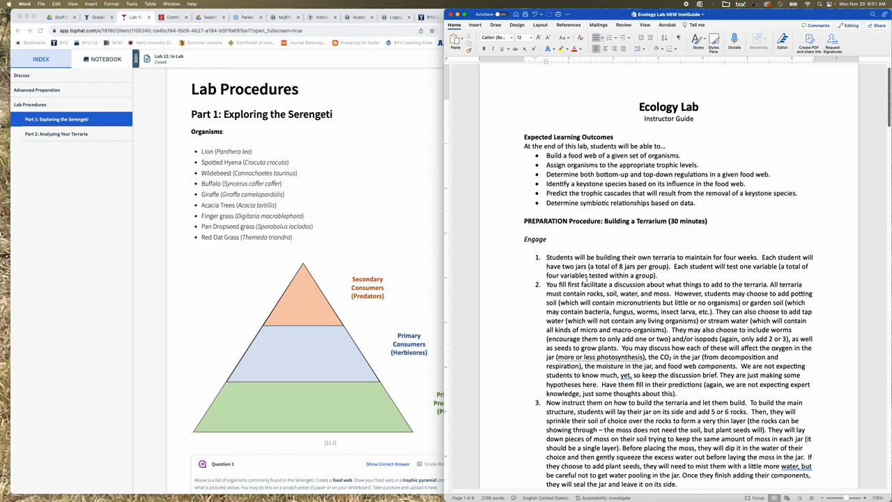
{"action": "scroll", "scroll_direction": "down", "scroll_amount": 3}
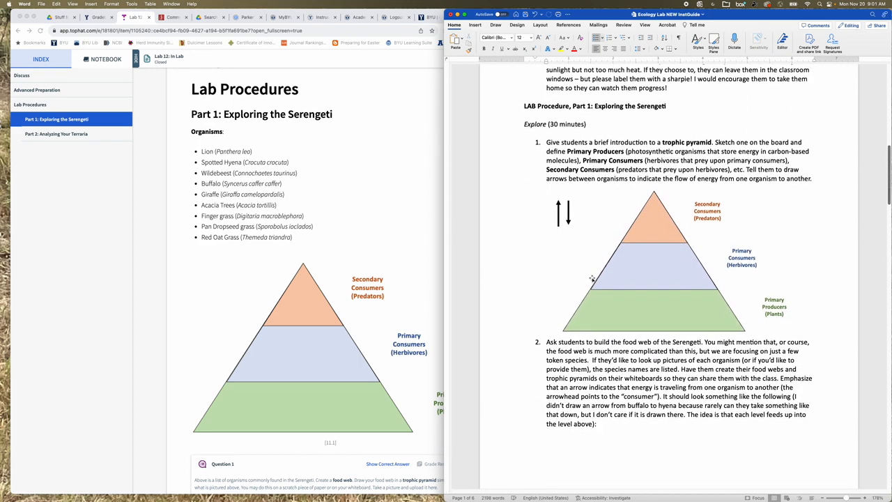
{"action": "mouse_move", "coordinate": [602, 289]}
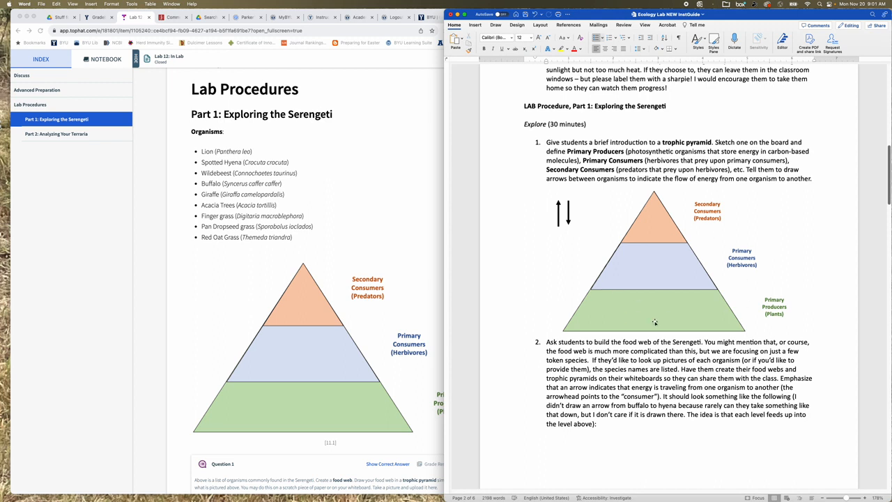
{"action": "mouse_move", "coordinate": [312, 374]}
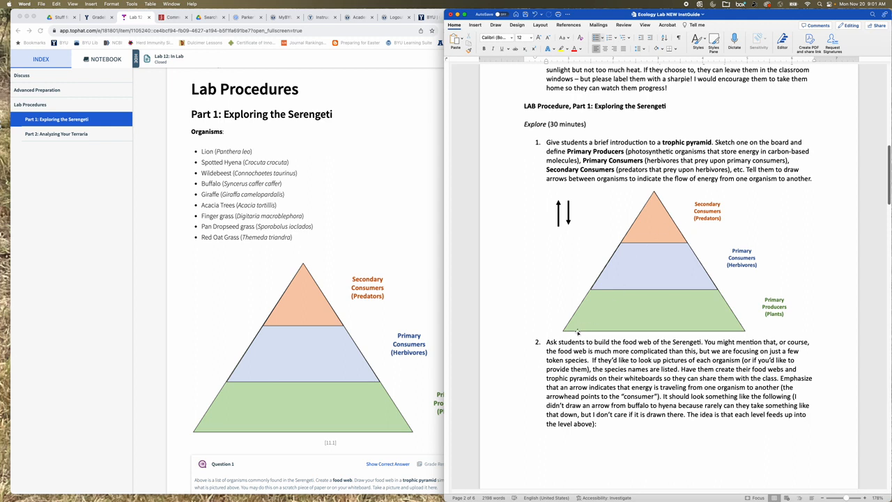
{"action": "mouse_move", "coordinate": [726, 336]}
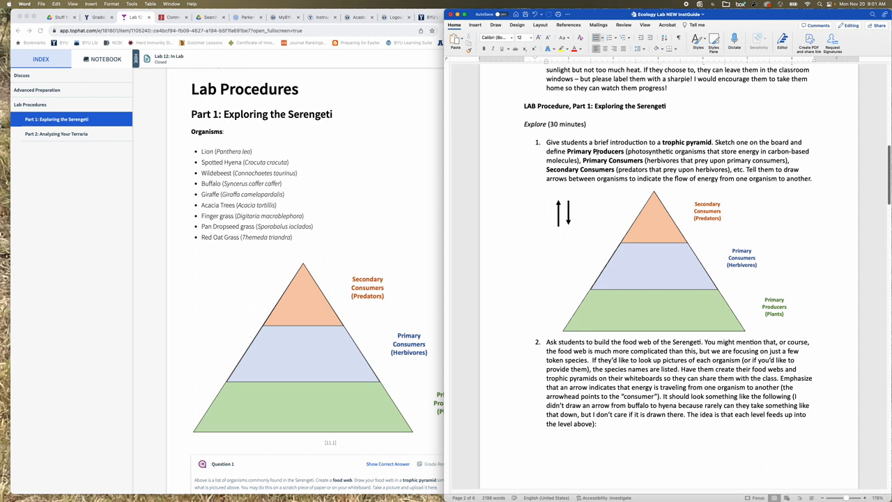
{"action": "mouse_move", "coordinate": [683, 328]}
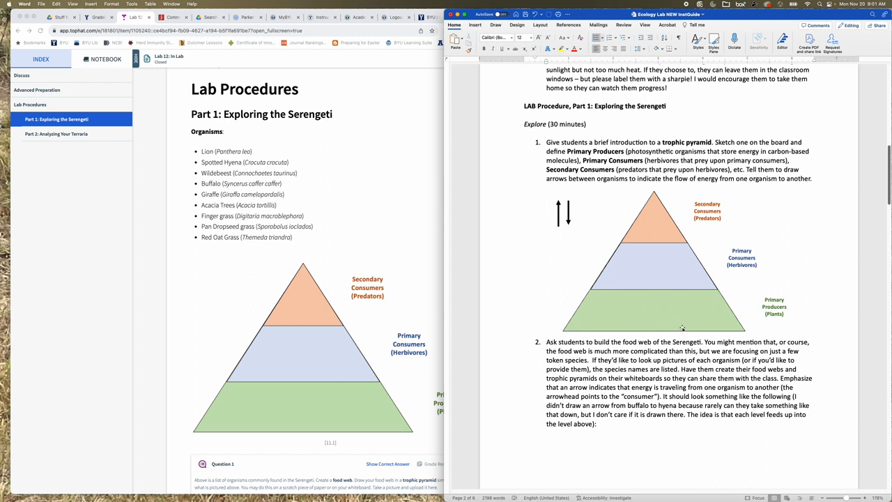
{"action": "mouse_move", "coordinate": [674, 320]}
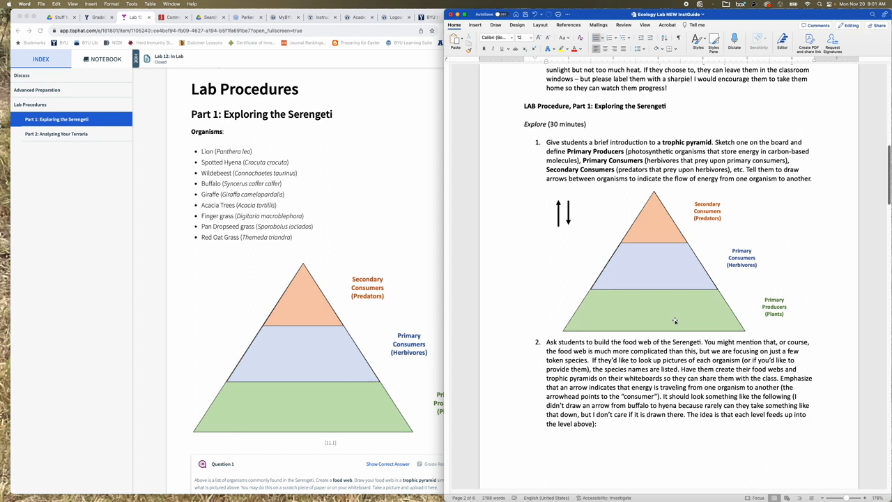
{"action": "mouse_move", "coordinate": [657, 248]}
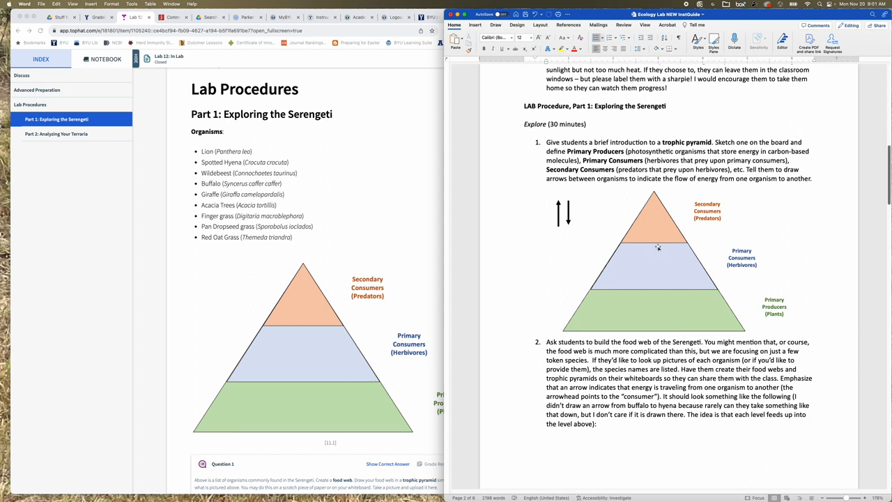
{"action": "mouse_move", "coordinate": [663, 265]}
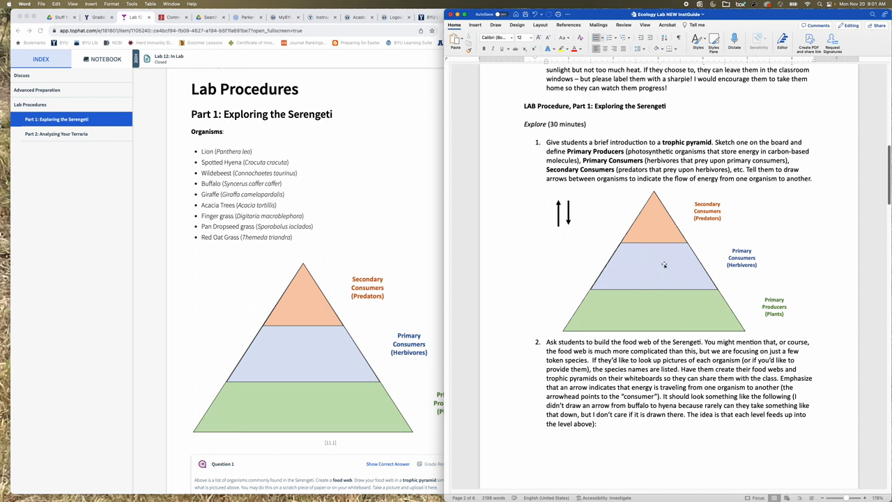
{"action": "mouse_move", "coordinate": [655, 223]}
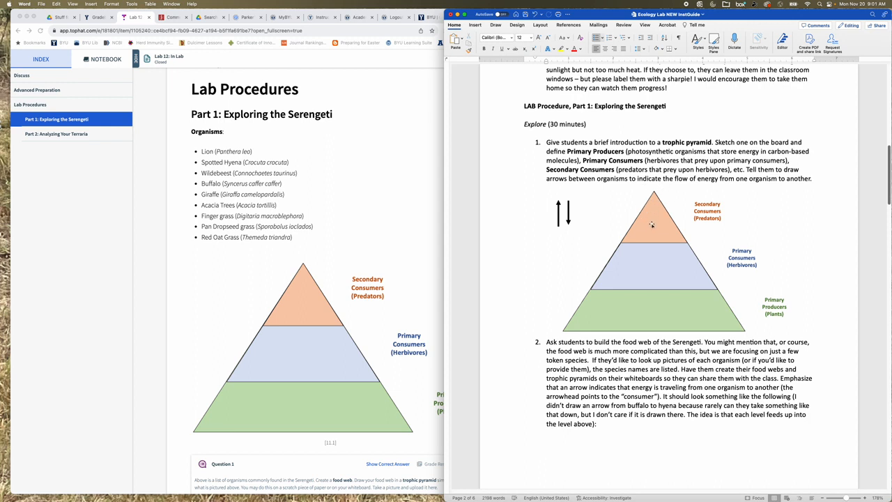
{"action": "mouse_move", "coordinate": [683, 252]}
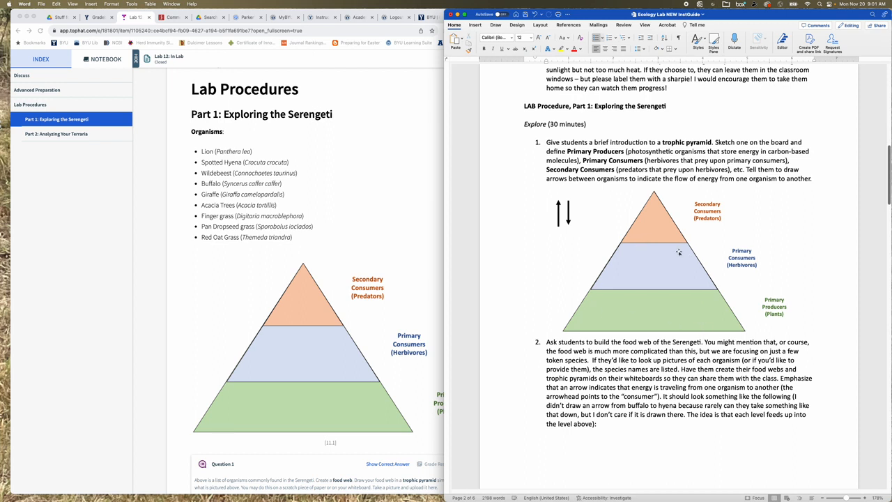
{"action": "mouse_move", "coordinate": [605, 293]}
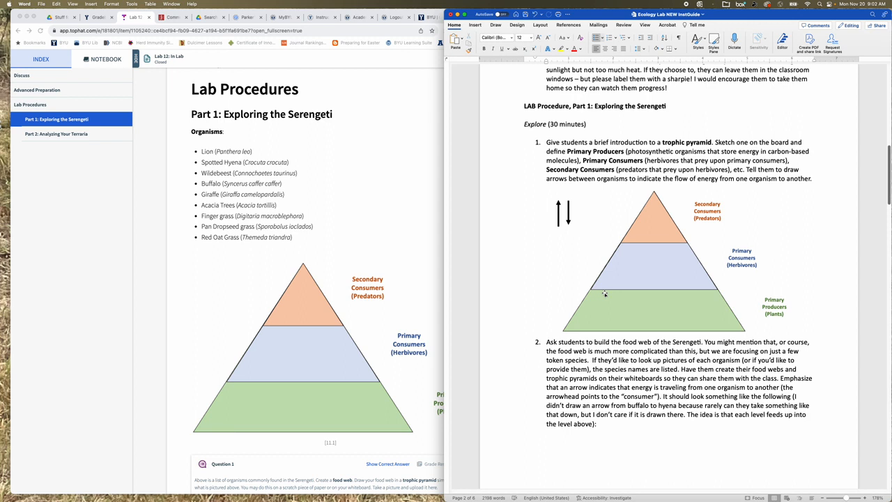
{"action": "mouse_move", "coordinate": [648, 271]}
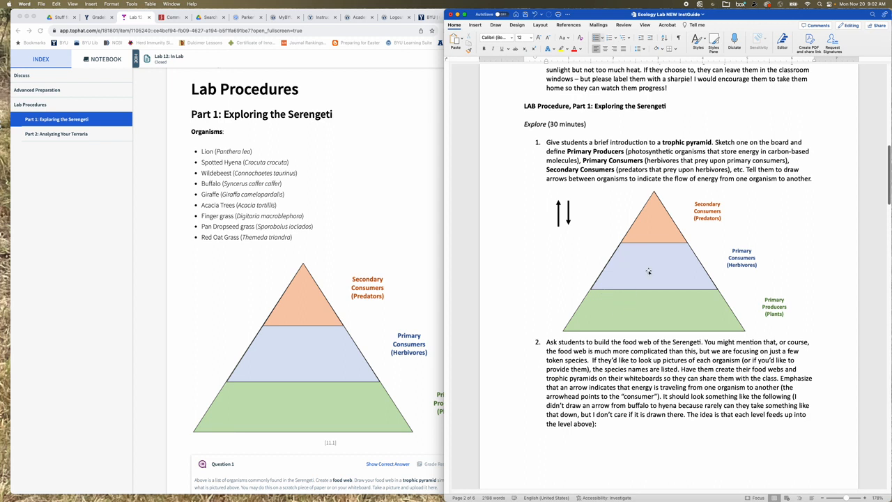
{"action": "mouse_move", "coordinate": [649, 256]}
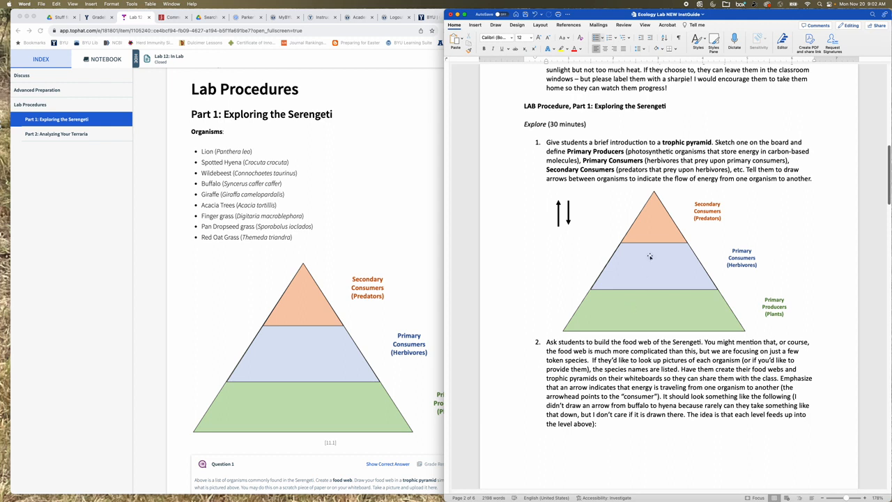
{"action": "mouse_move", "coordinate": [632, 315]}
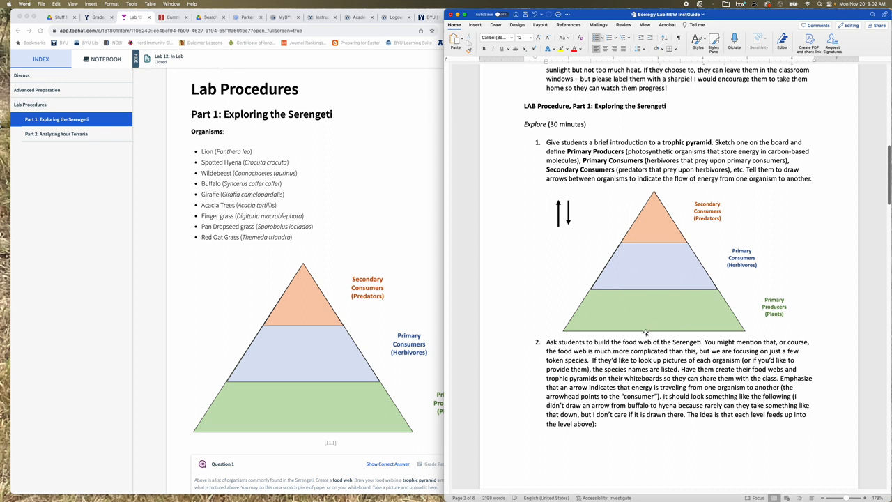
{"action": "mouse_move", "coordinate": [420, 288]}
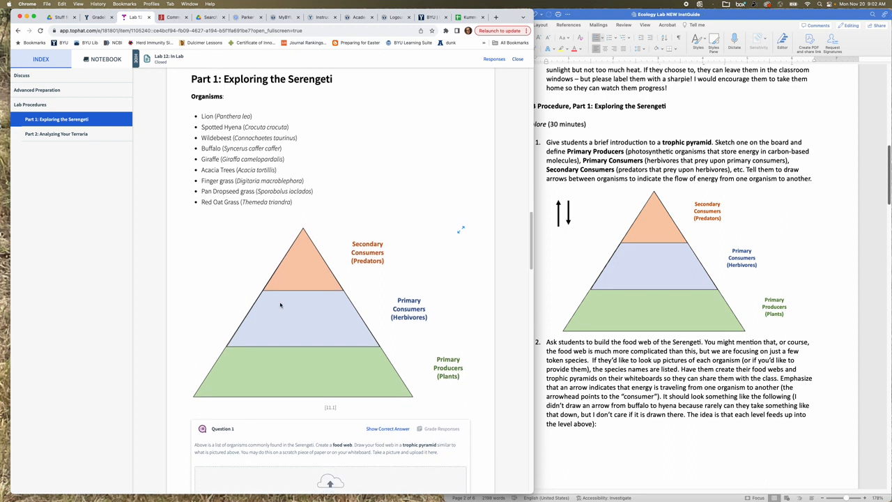
{"action": "scroll", "scroll_direction": "down", "scroll_amount": 3}
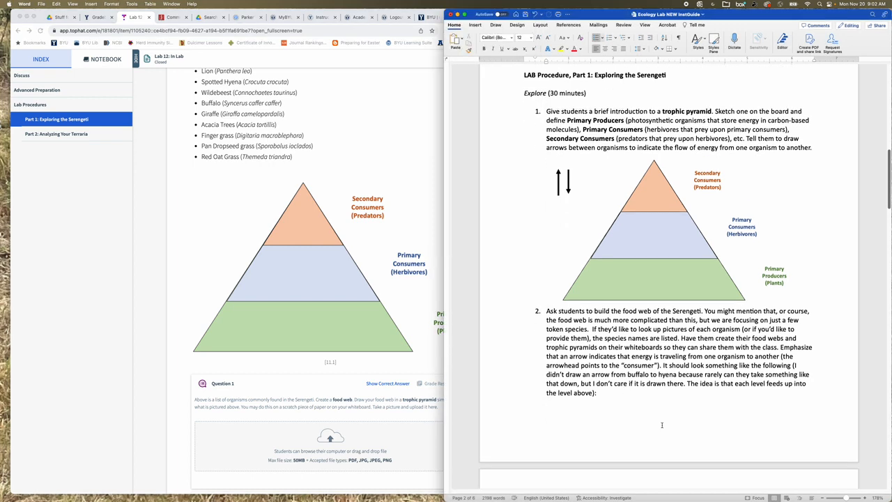
{"action": "scroll", "scroll_direction": "down", "scroll_amount": 3}
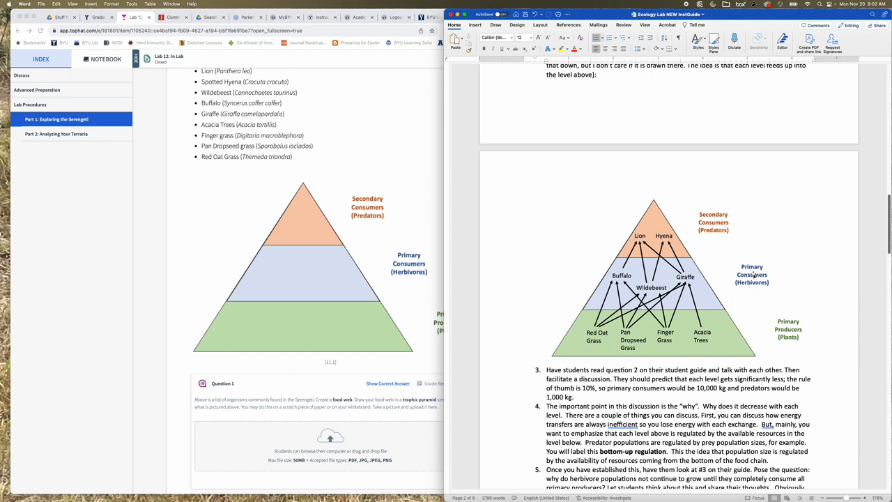
{"action": "mouse_move", "coordinate": [649, 342]}
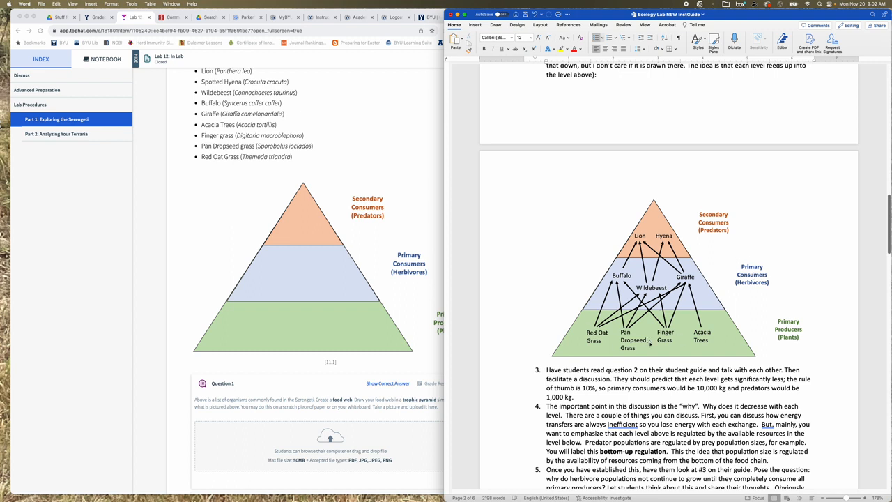
{"action": "mouse_move", "coordinate": [585, 342]}
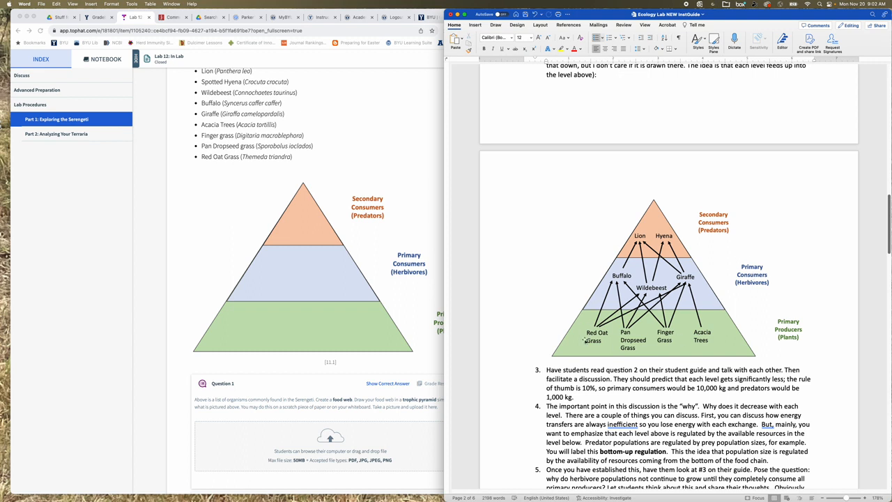
{"action": "mouse_move", "coordinate": [606, 307]}
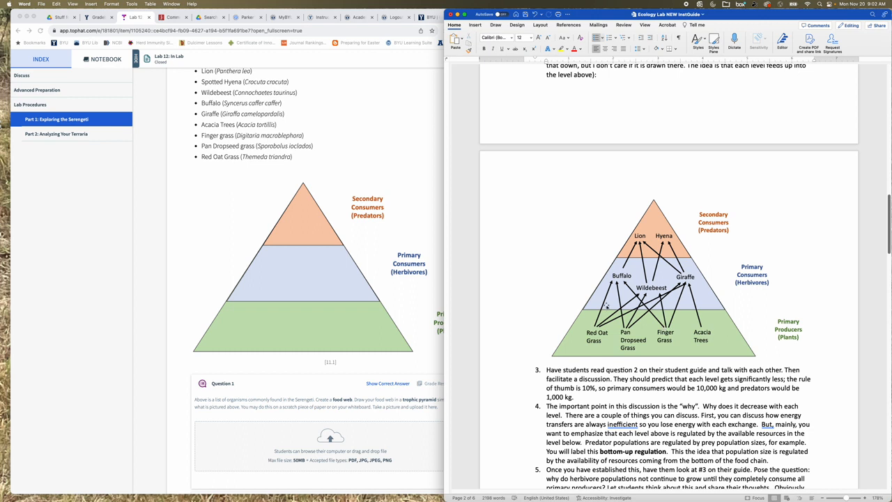
{"action": "mouse_move", "coordinate": [590, 332]}
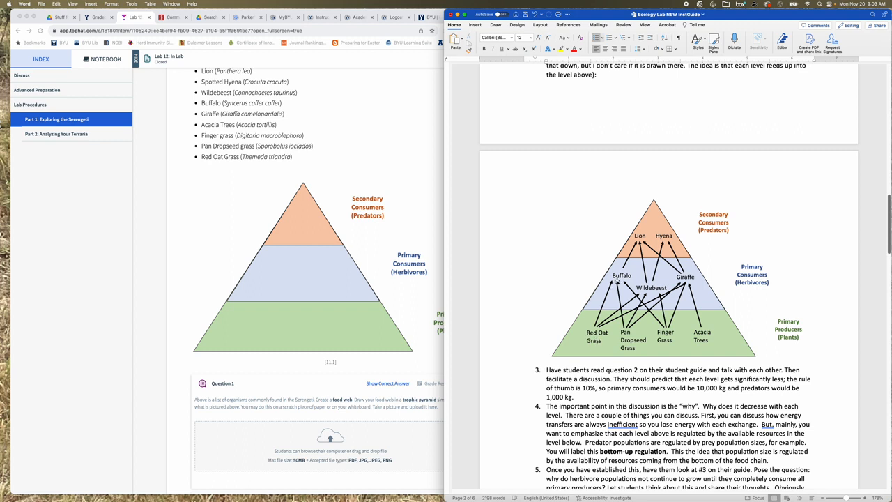
{"action": "mouse_move", "coordinate": [638, 329]}
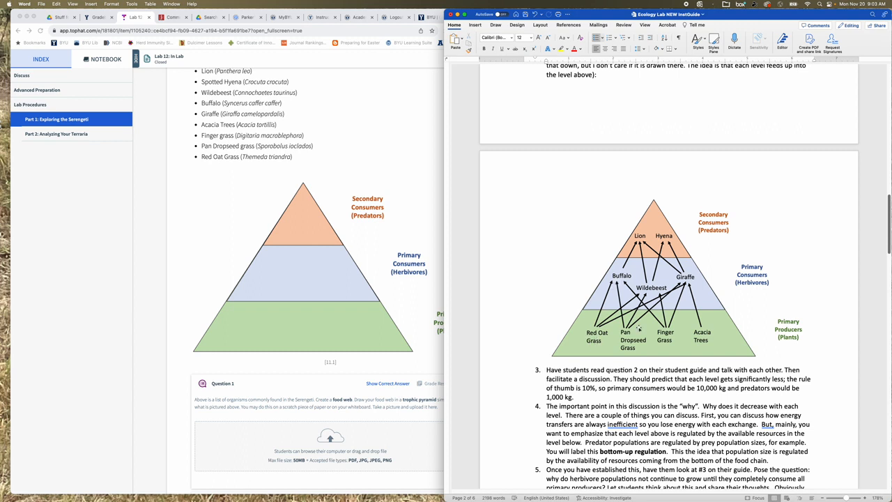
{"action": "mouse_move", "coordinate": [657, 351]}
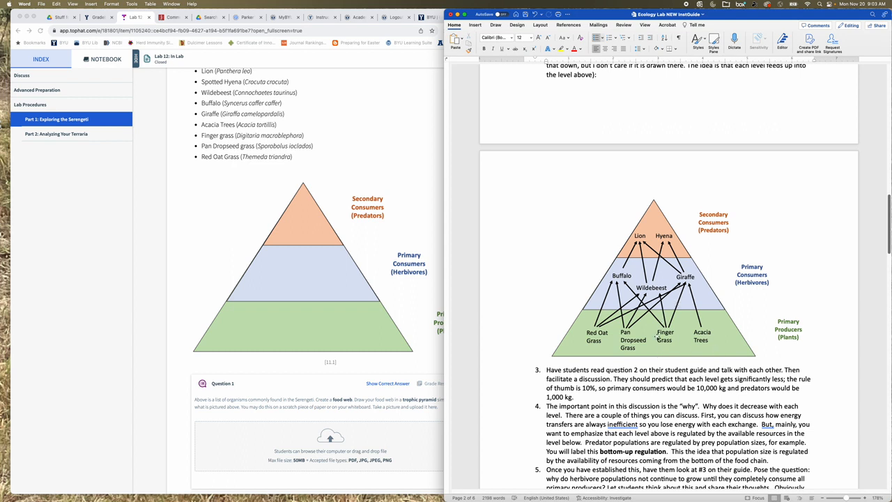
{"action": "mouse_move", "coordinate": [694, 272]}
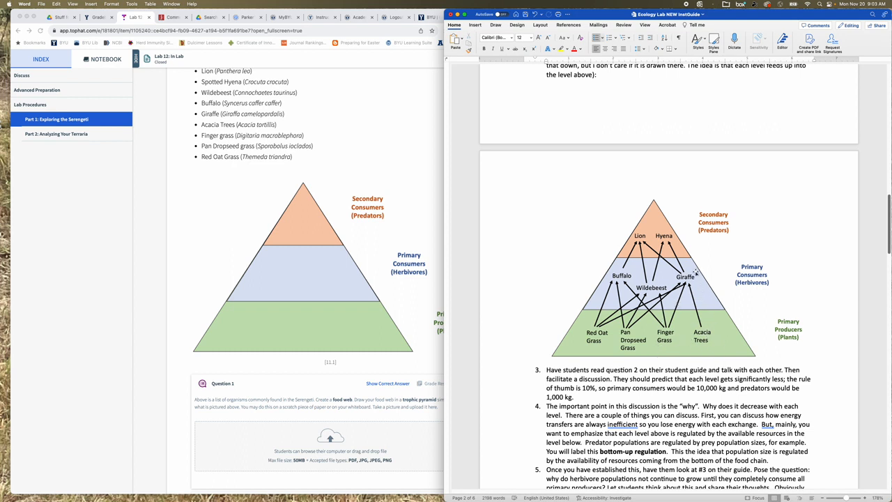
{"action": "mouse_move", "coordinate": [654, 352]}
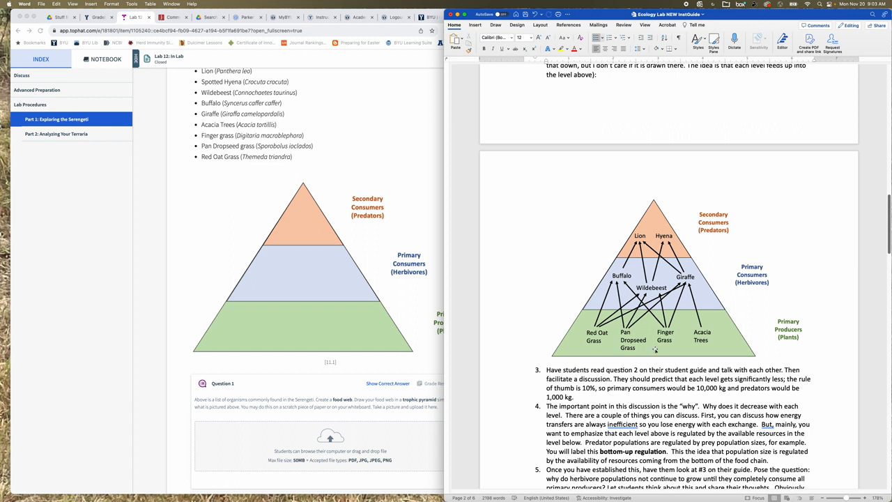
{"action": "mouse_move", "coordinate": [686, 276]}
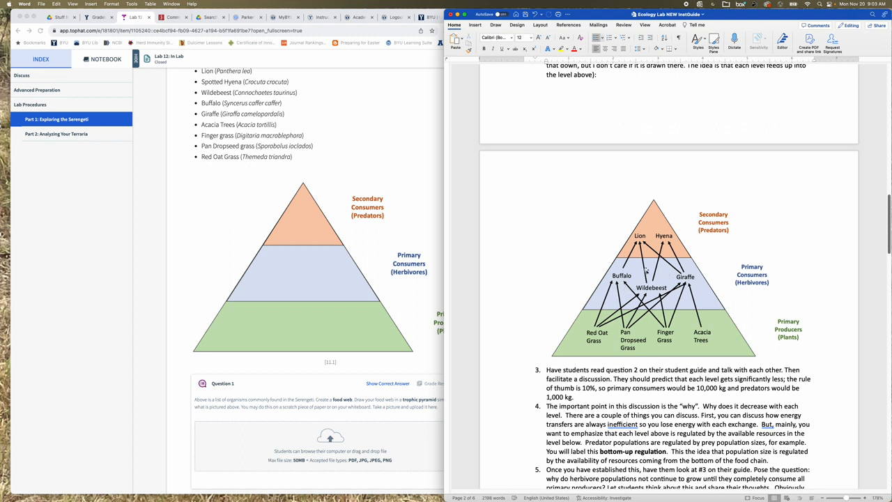
{"action": "mouse_move", "coordinate": [680, 259]}
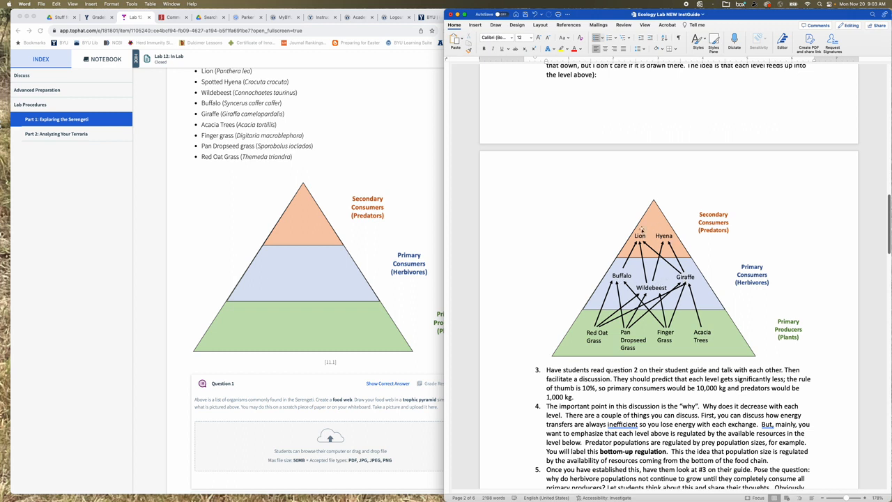
{"action": "mouse_move", "coordinate": [674, 341]}
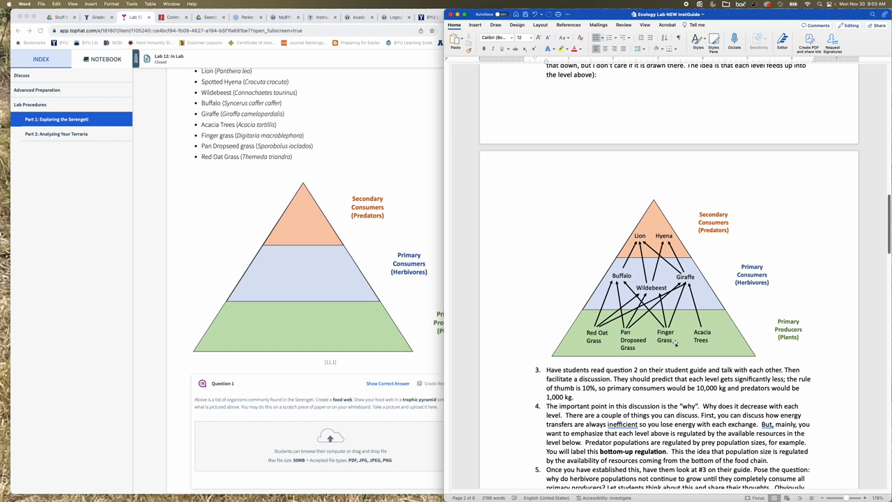
{"action": "mouse_move", "coordinate": [305, 364]}
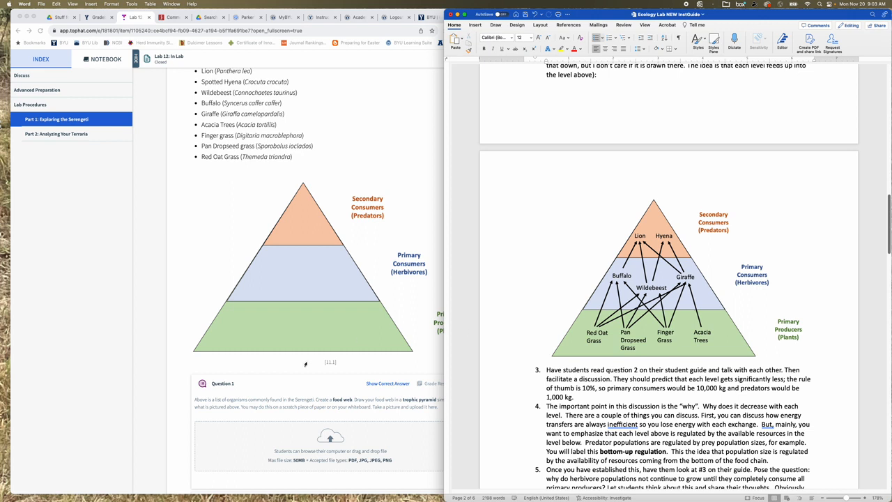
{"action": "scroll", "scroll_direction": "down", "scroll_amount": 3}
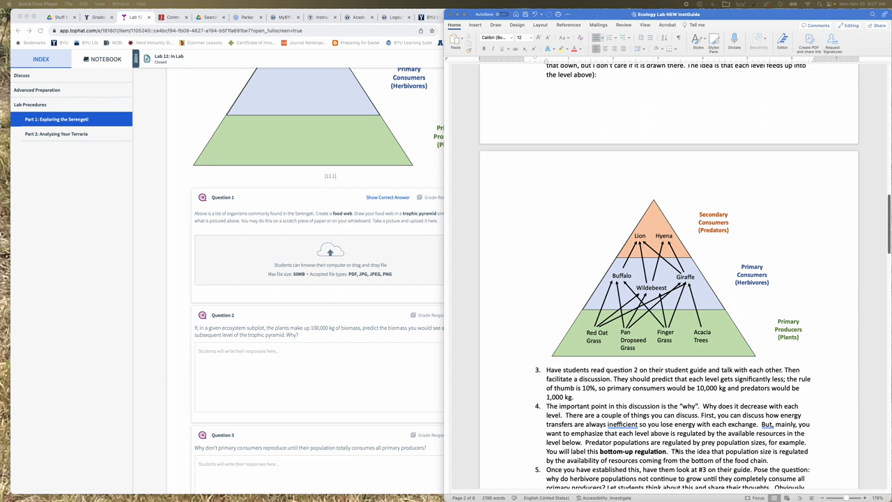
{"action": "mouse_move", "coordinate": [323, 383]}
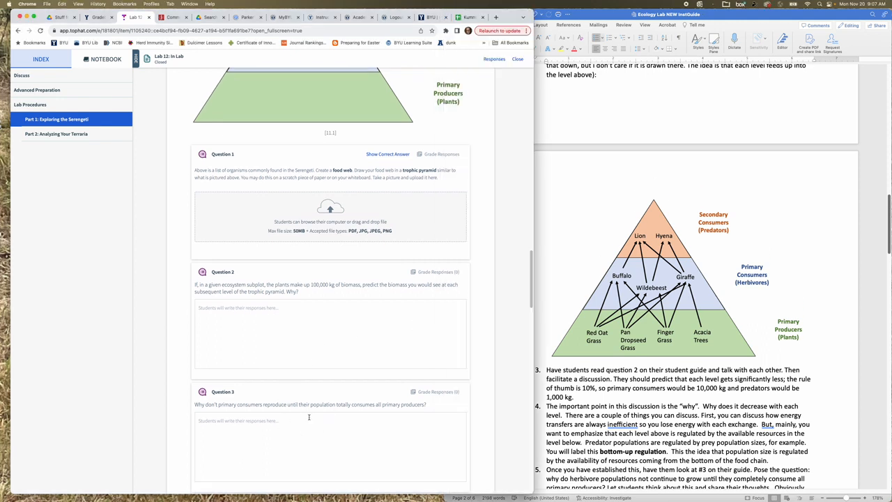
{"action": "mouse_move", "coordinate": [335, 412]}
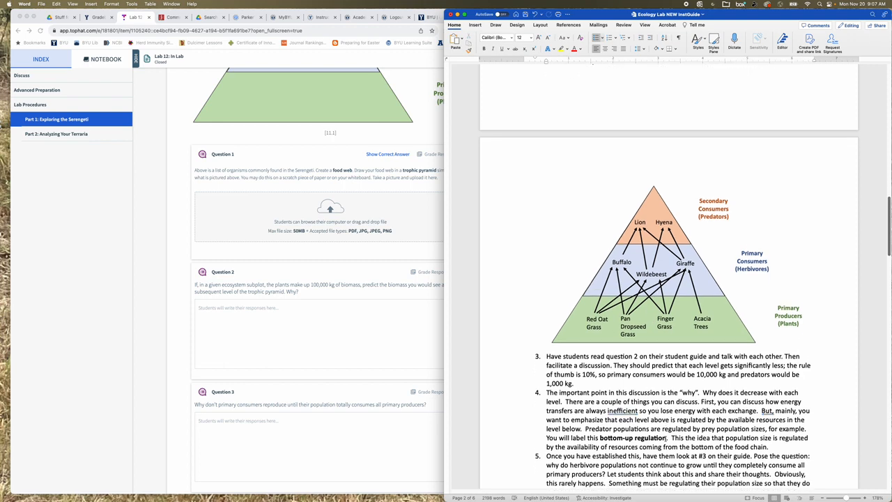
{"action": "scroll", "scroll_direction": "down", "scroll_amount": 3}
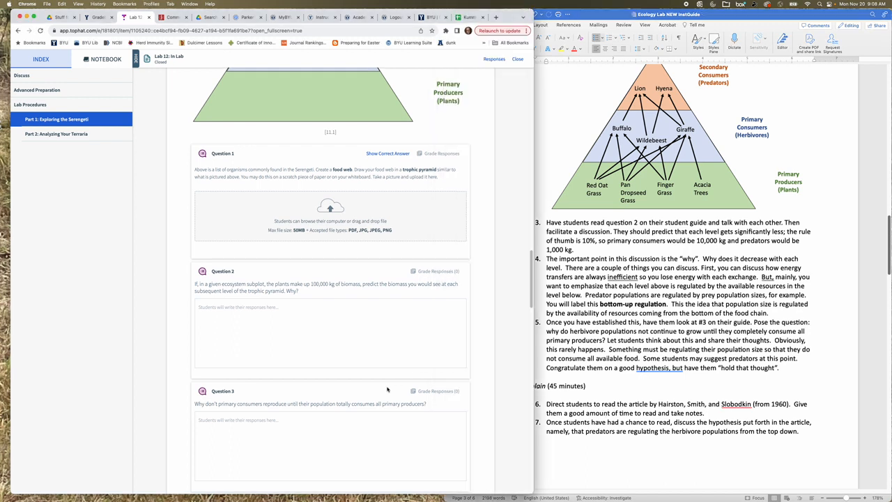
{"action": "scroll", "scroll_direction": "down", "scroll_amount": 3}
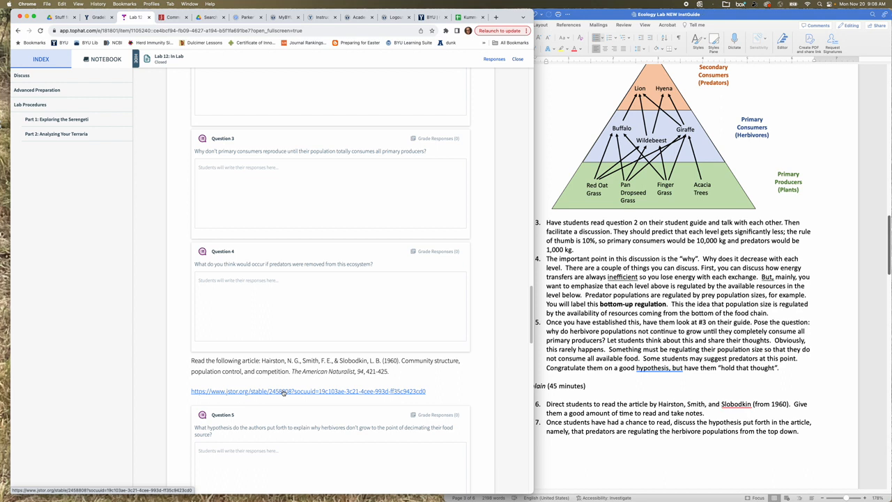
{"action": "mouse_move", "coordinate": [654, 454]}
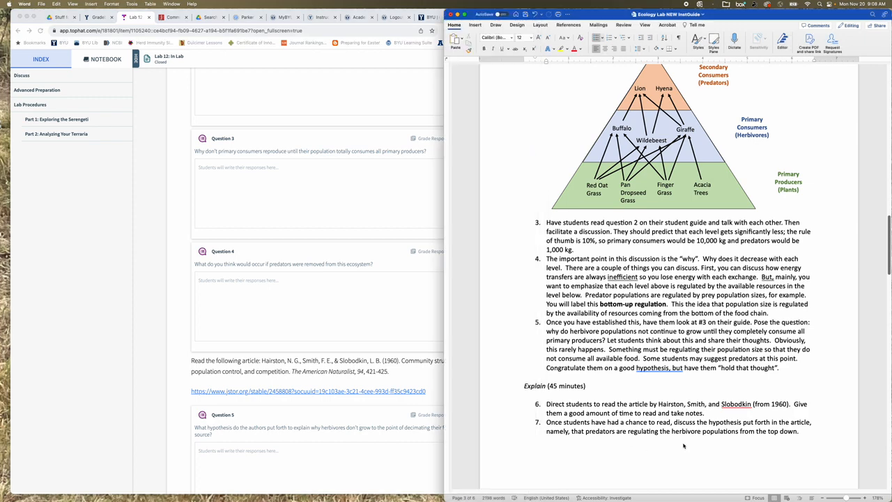
{"action": "scroll", "scroll_direction": "down", "scroll_amount": 3}
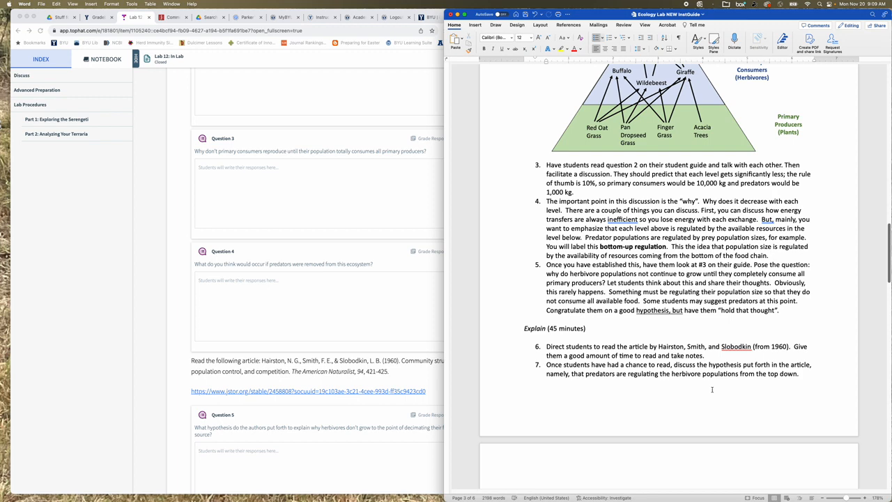
{"action": "scroll", "scroll_direction": "down", "scroll_amount": 3}
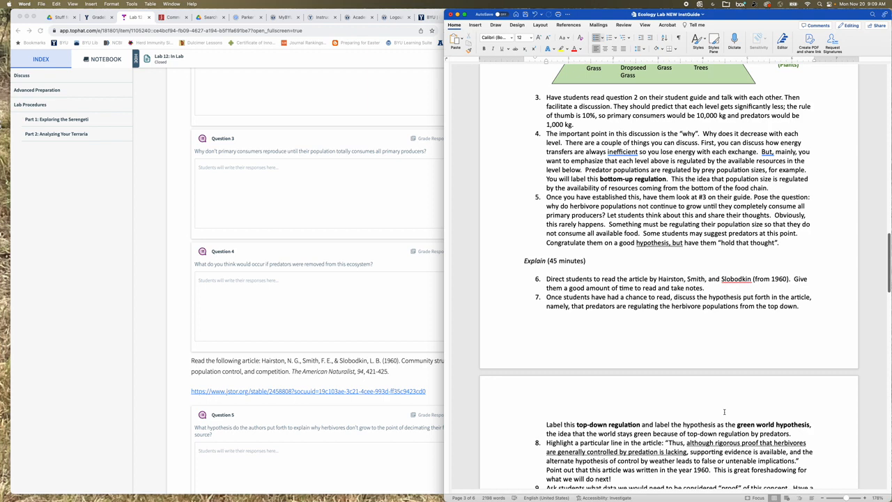
{"action": "scroll", "scroll_direction": "down", "scroll_amount": 3}
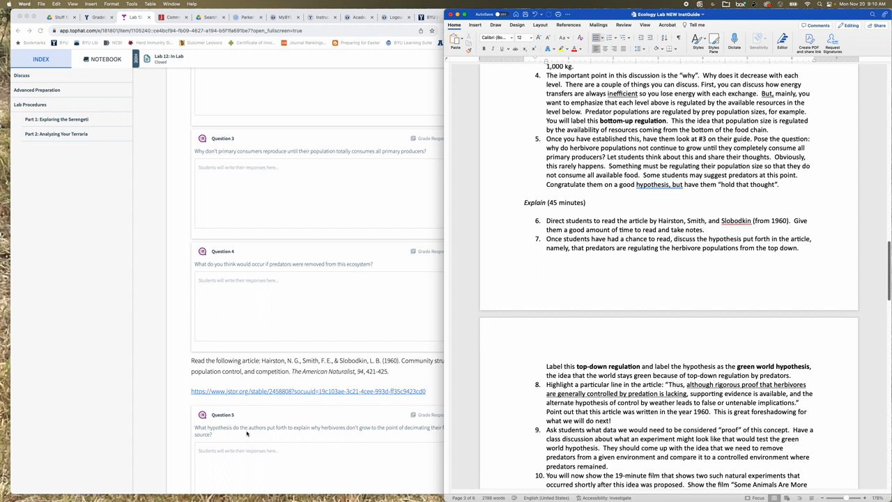
{"action": "scroll", "scroll_direction": "down", "scroll_amount": 3}
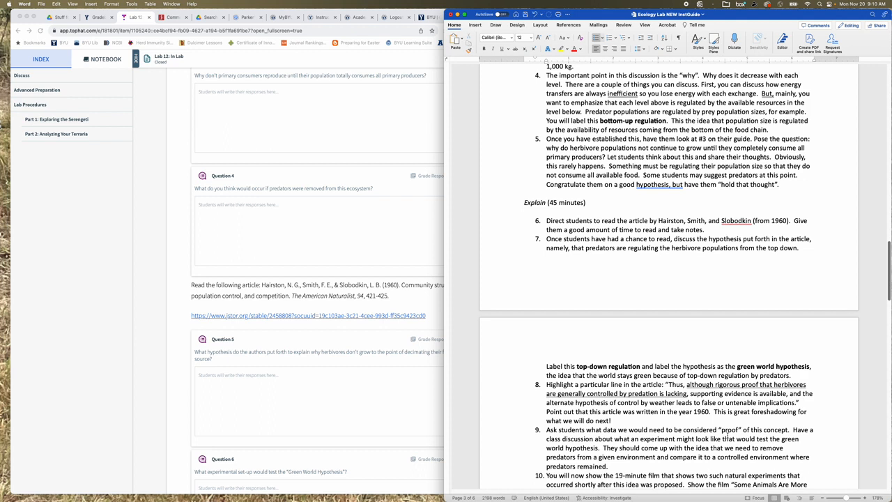
{"action": "scroll", "scroll_direction": "down", "scroll_amount": 3}
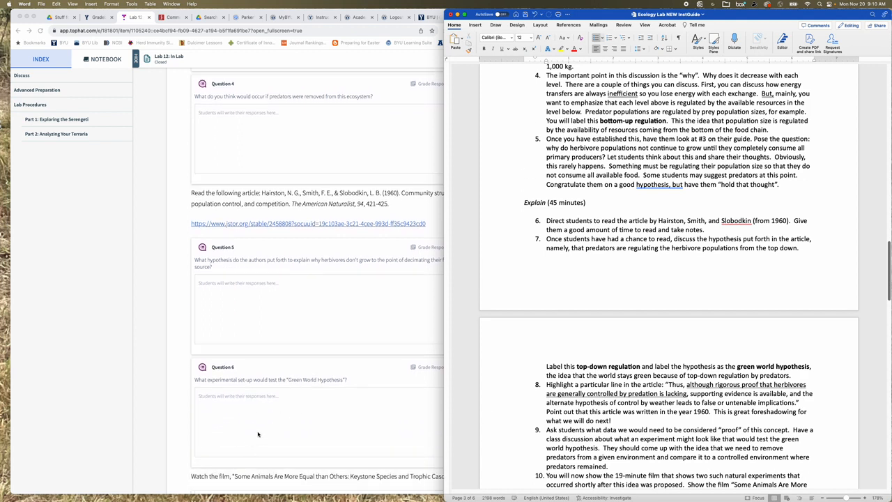
{"action": "mouse_move", "coordinate": [307, 417]}
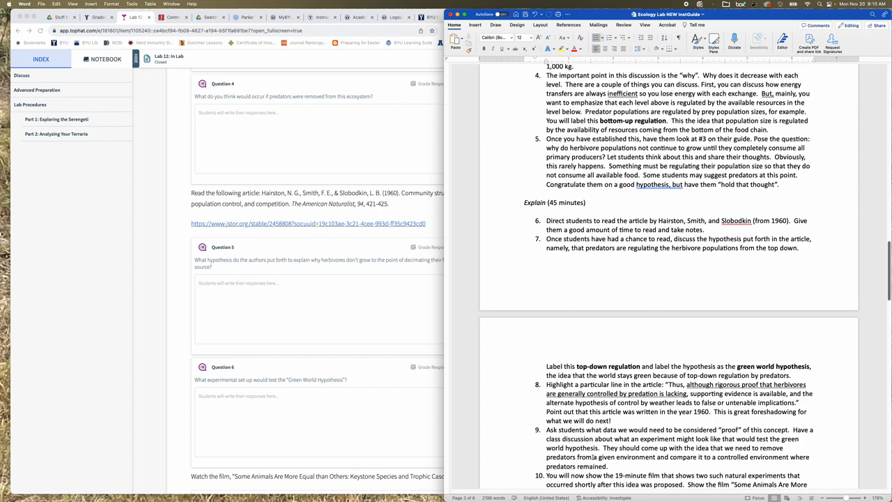
{"action": "scroll", "scroll_direction": "down", "scroll_amount": 3}
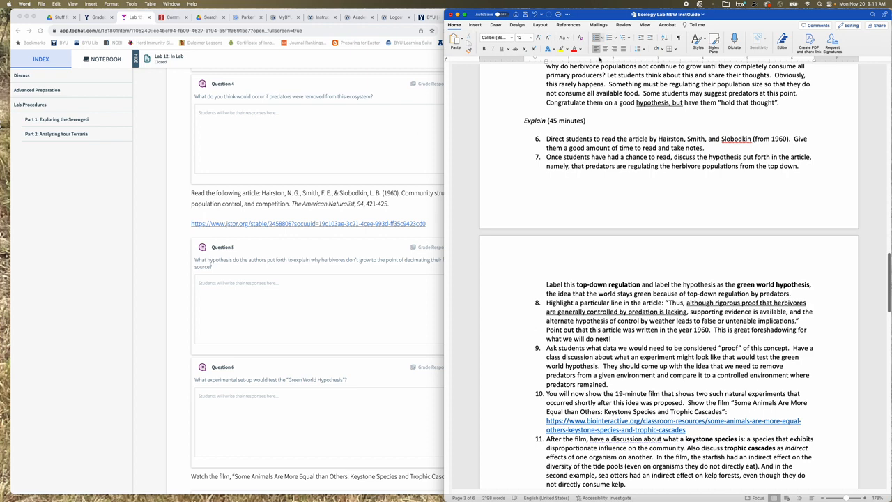
{"action": "scroll", "scroll_direction": "down", "scroll_amount": 3}
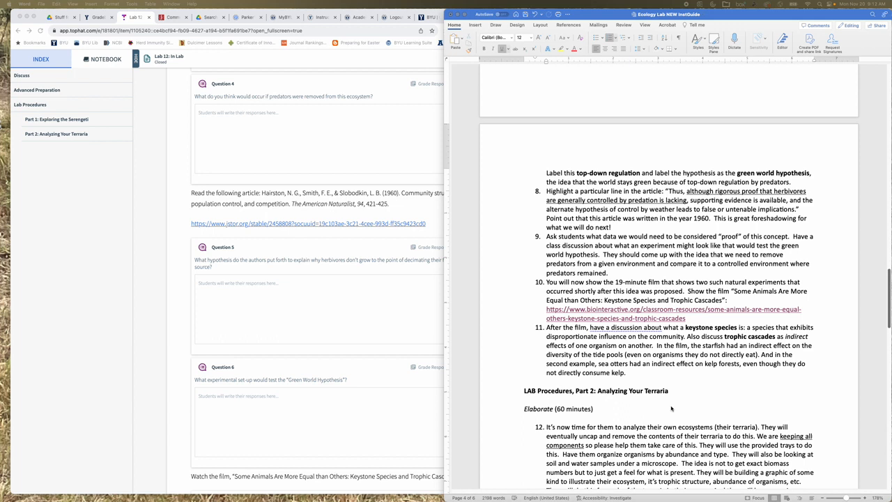
{"action": "mouse_move", "coordinate": [686, 390]}
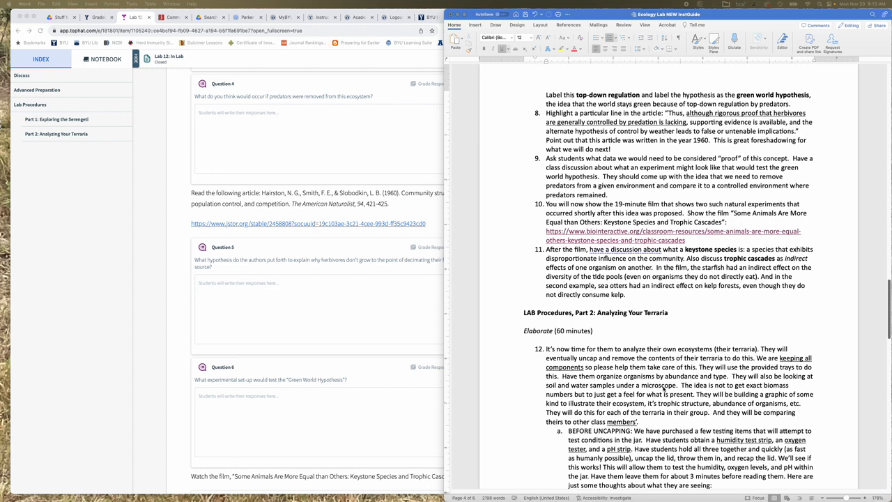
{"action": "scroll", "scroll_direction": "down", "scroll_amount": 3}
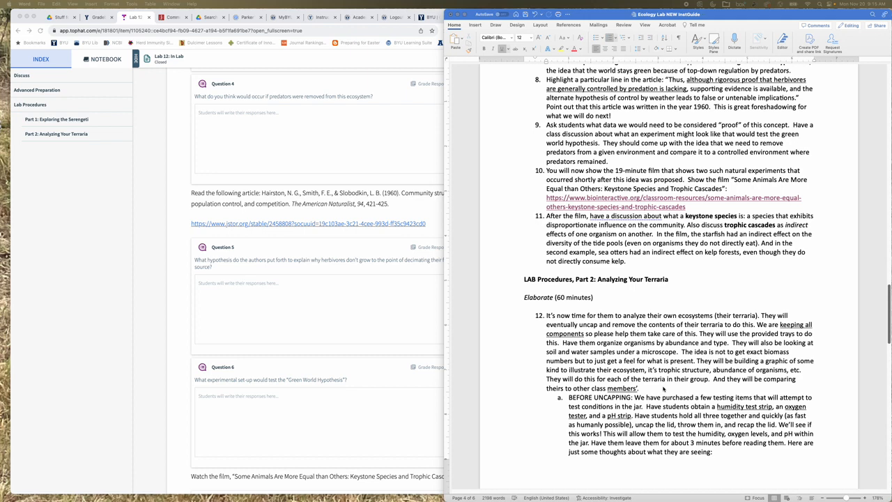
{"action": "scroll", "scroll_direction": "down", "scroll_amount": 3}
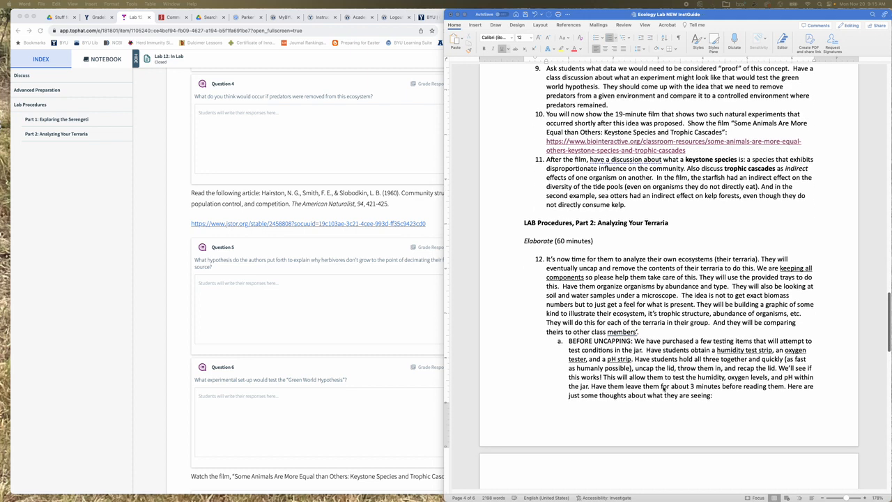
{"action": "scroll", "scroll_direction": "down", "scroll_amount": 3}
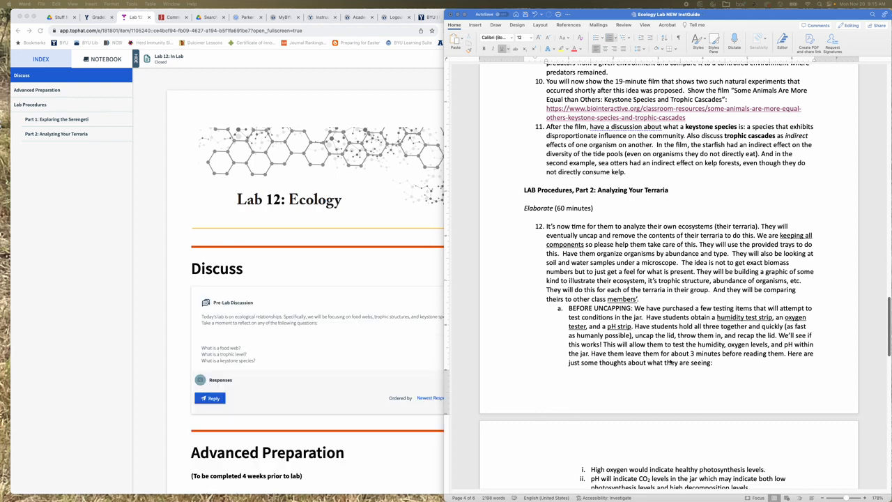
{"action": "mouse_move", "coordinate": [295, 351]}
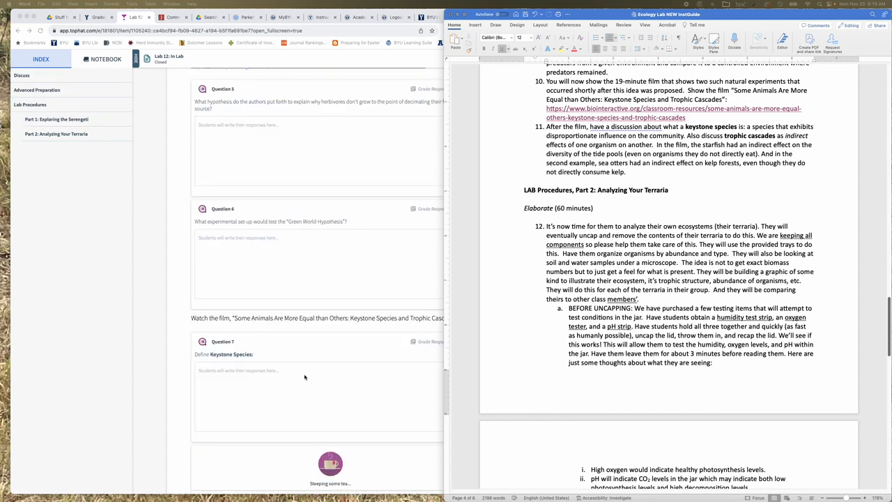
{"action": "scroll", "scroll_direction": "down", "scroll_amount": 3}
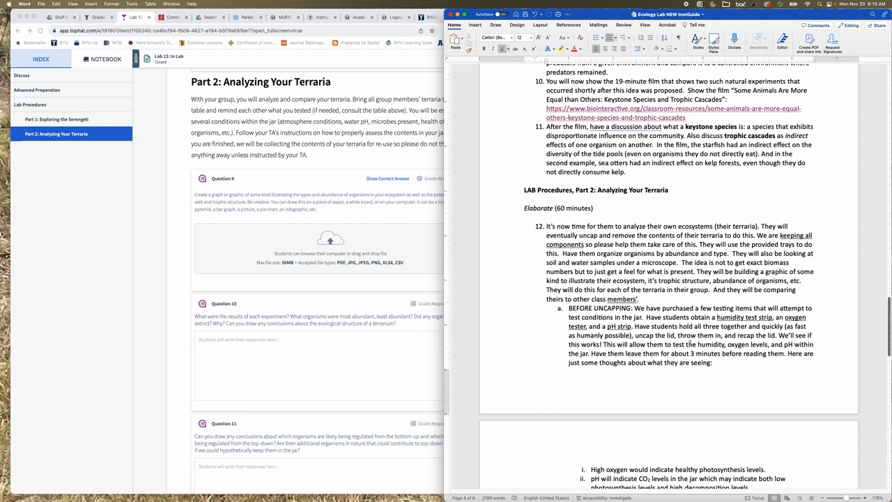
{"action": "scroll", "scroll_direction": "down", "scroll_amount": 3}
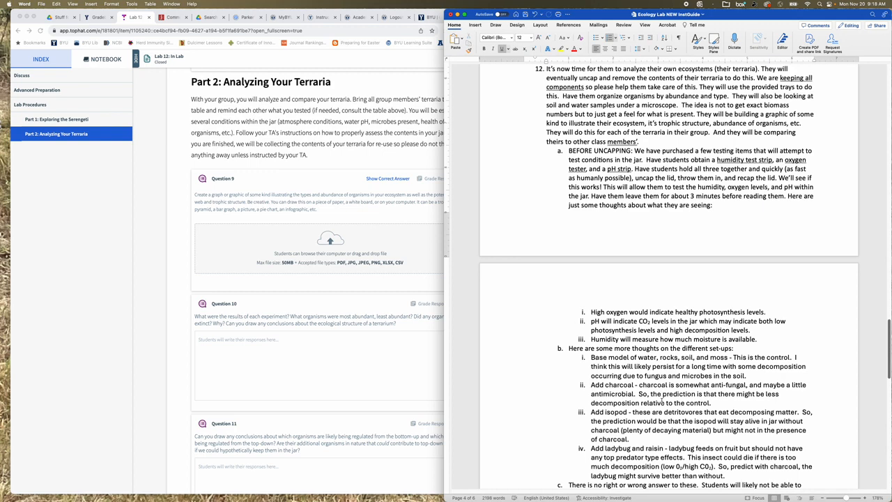
{"action": "scroll", "scroll_direction": "down", "scroll_amount": 3}
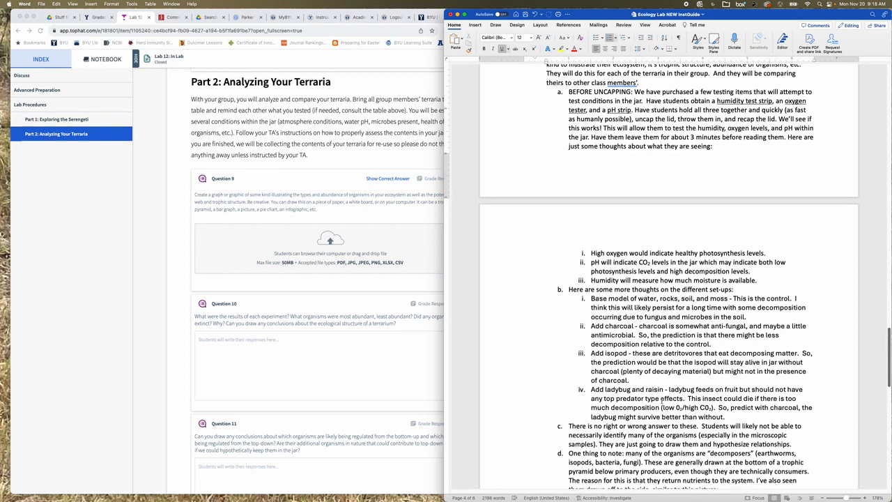
{"action": "scroll", "scroll_direction": "down", "scroll_amount": 3}
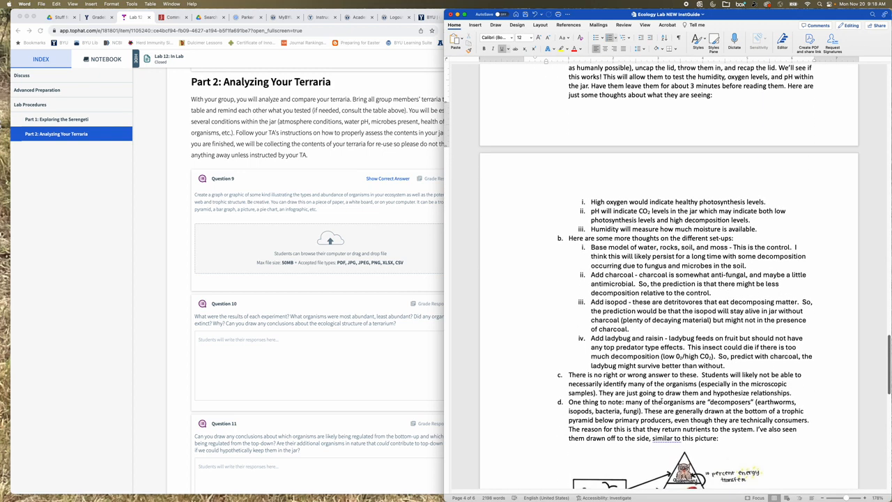
{"action": "scroll", "scroll_direction": "down", "scroll_amount": 3}
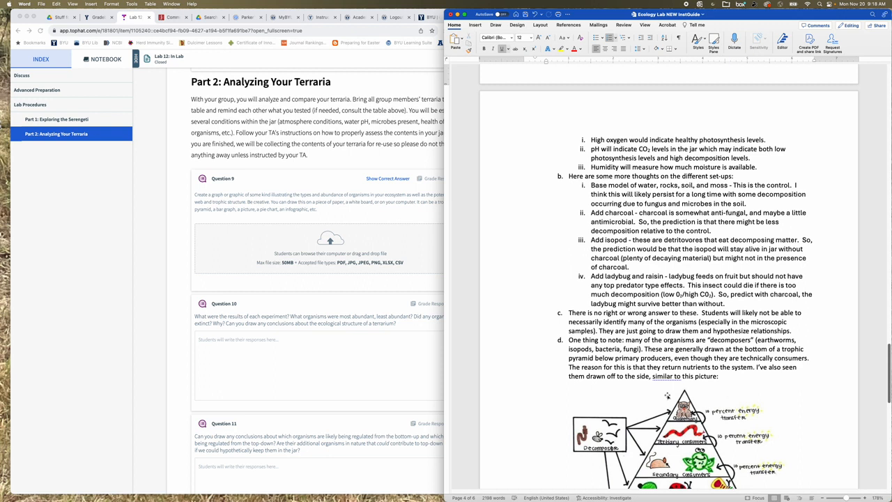
{"action": "mouse_move", "coordinate": [646, 393]}
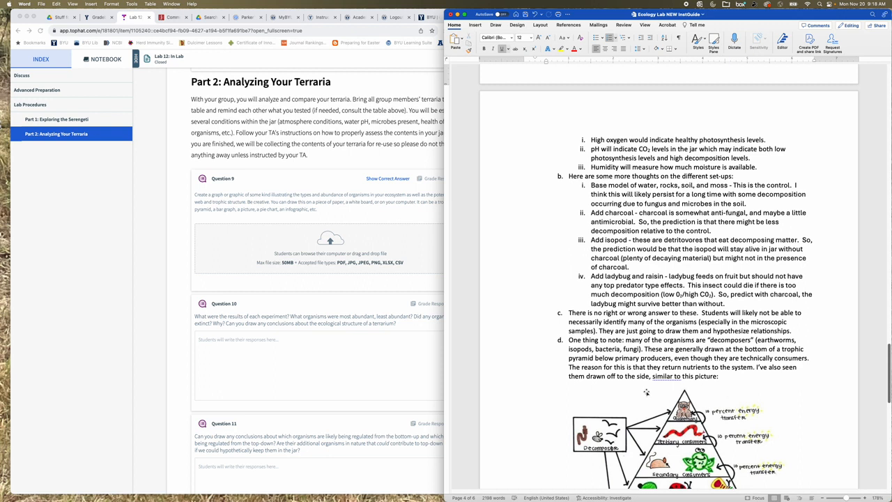
{"action": "scroll", "scroll_direction": "down", "scroll_amount": 3}
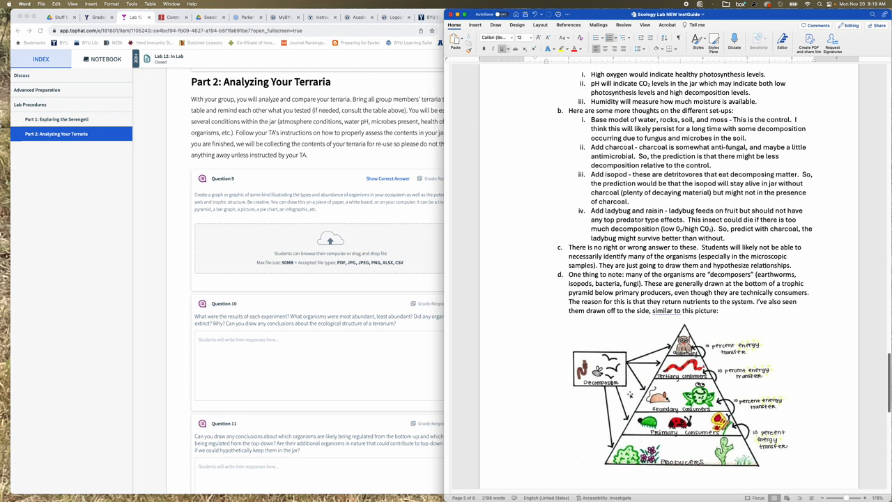
{"action": "scroll", "scroll_direction": "down", "scroll_amount": 3}
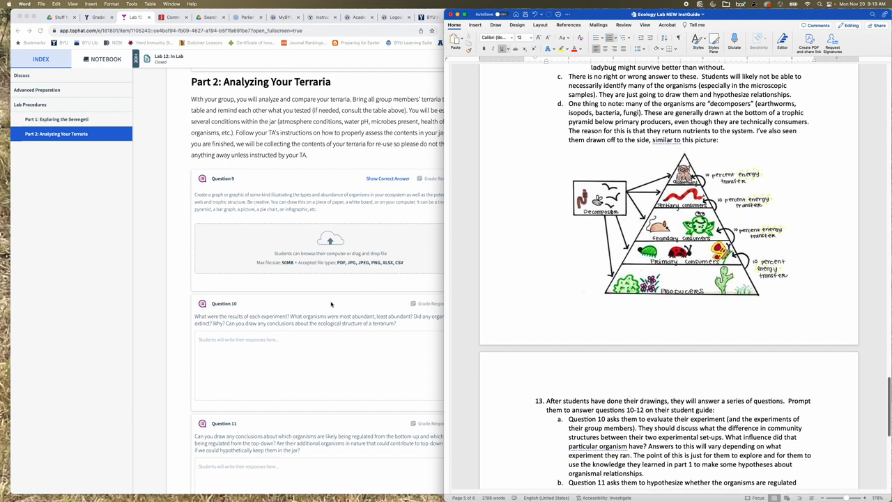
{"action": "scroll", "scroll_direction": "down", "scroll_amount": 3}
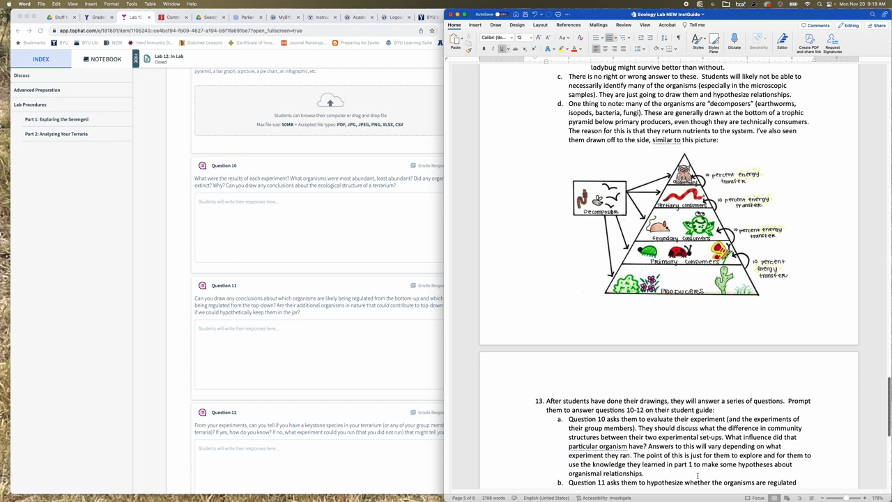
{"action": "scroll", "scroll_direction": "down", "scroll_amount": 3}
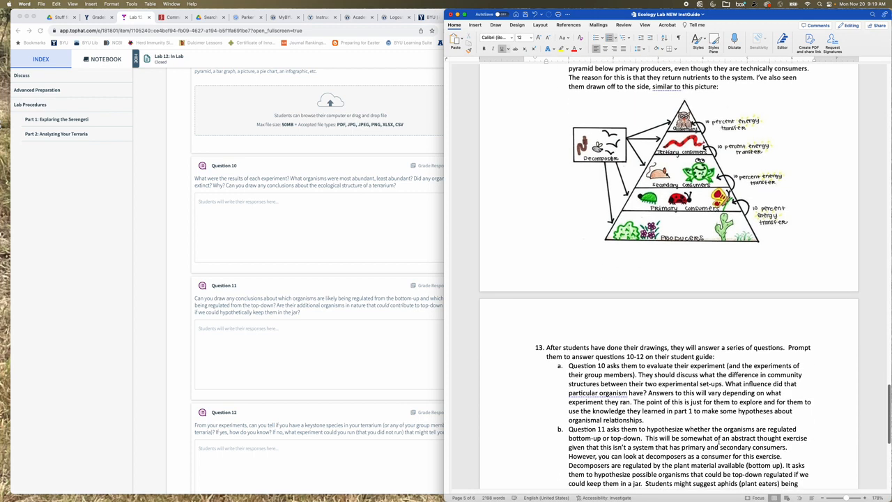
{"action": "scroll", "scroll_direction": "down", "scroll_amount": 3}
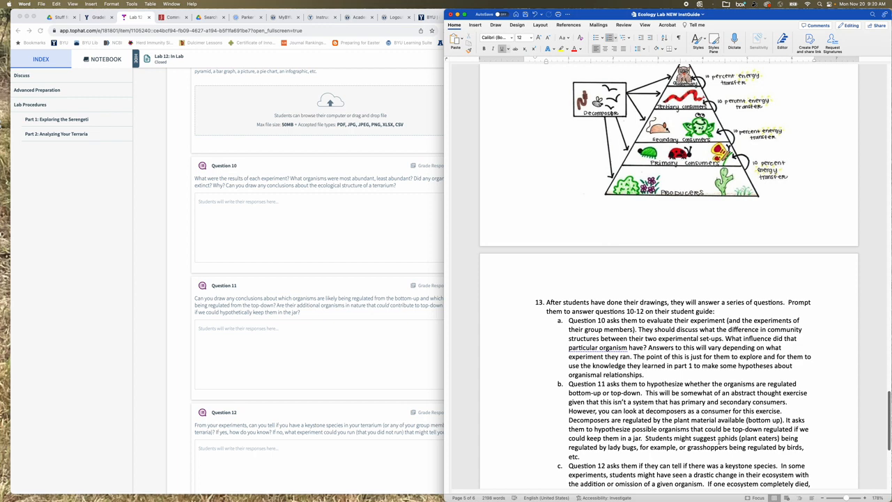
{"action": "scroll", "scroll_direction": "down", "scroll_amount": 3}
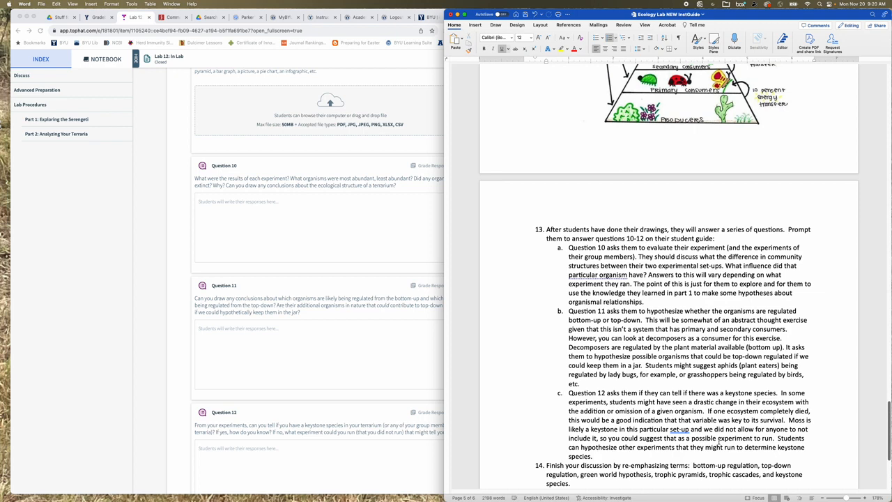
{"action": "scroll", "scroll_direction": "down", "scroll_amount": 3}
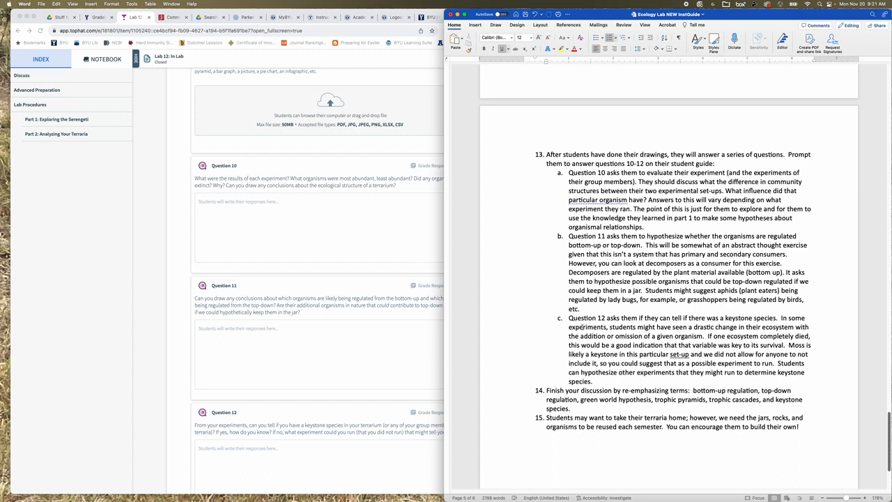
{"action": "mouse_move", "coordinate": [281, 352]}
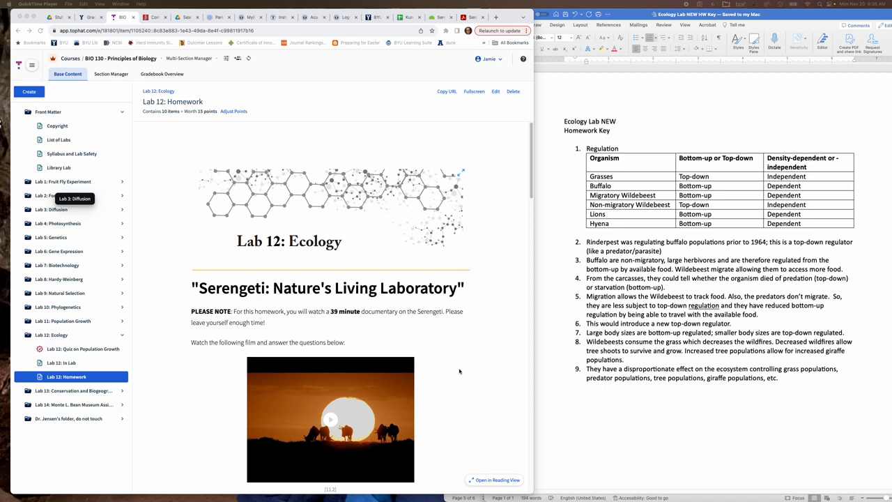
{"action": "mouse_move", "coordinate": [357, 316]}
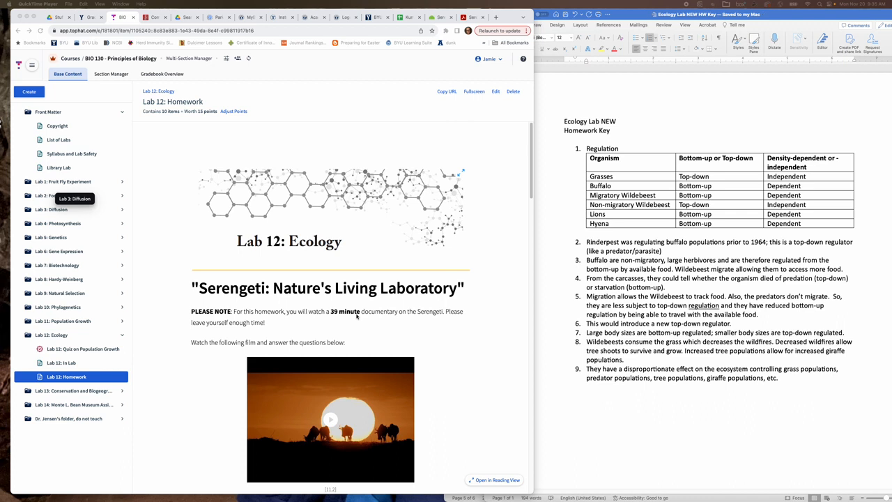
{"action": "mouse_move", "coordinate": [439, 334]}
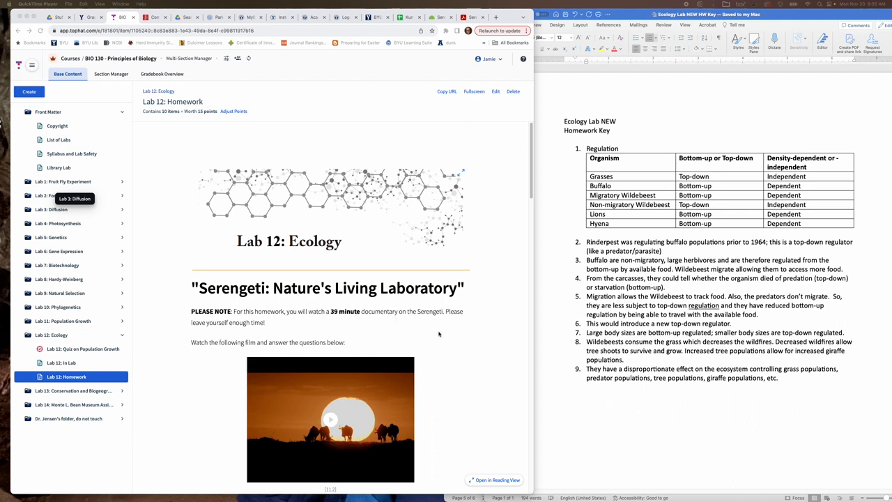
{"action": "scroll", "scroll_direction": "down", "scroll_amount": 3}
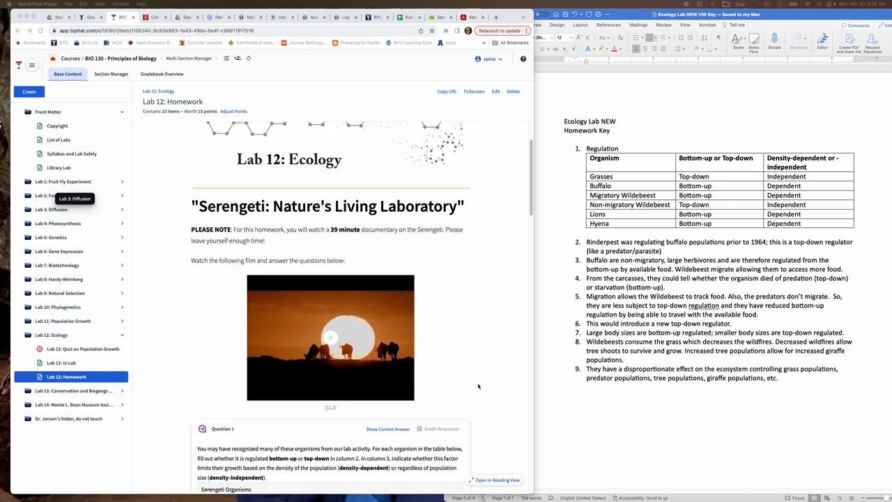
{"action": "scroll", "scroll_direction": "down", "scroll_amount": 3}
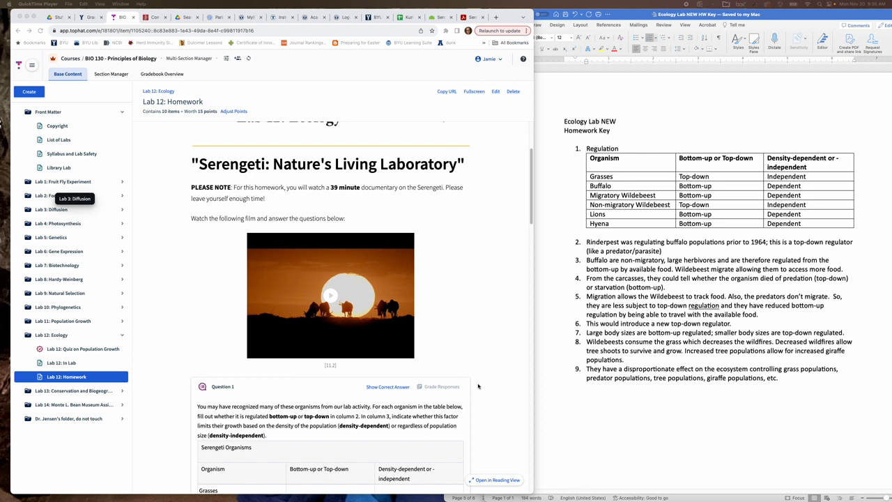
{"action": "scroll", "scroll_direction": "down", "scroll_amount": 3}
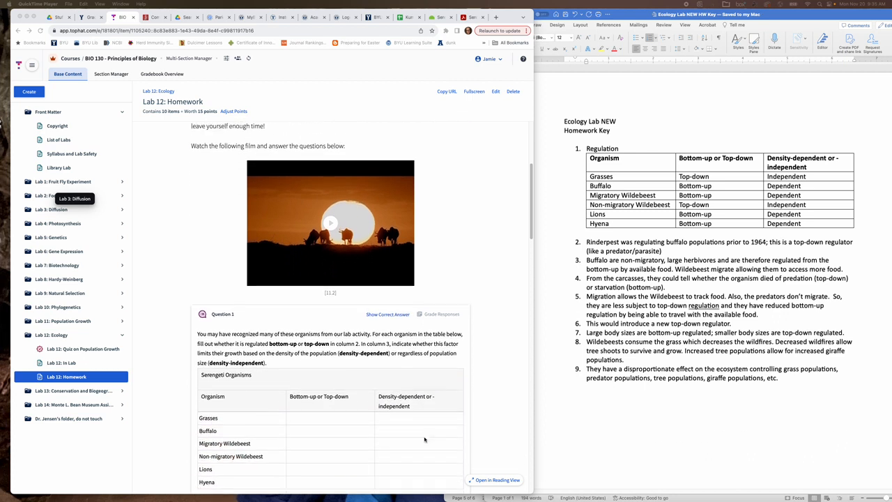
{"action": "scroll", "scroll_direction": "down", "scroll_amount": 3}
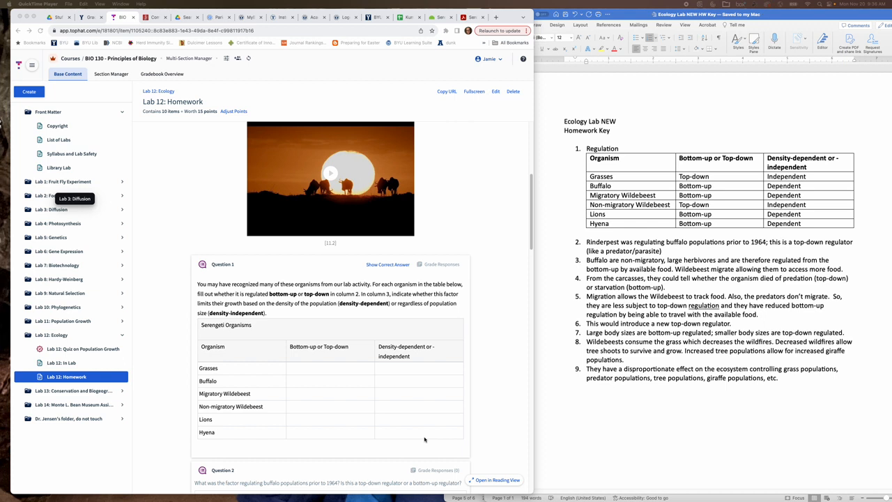
{"action": "mouse_move", "coordinate": [238, 370]}
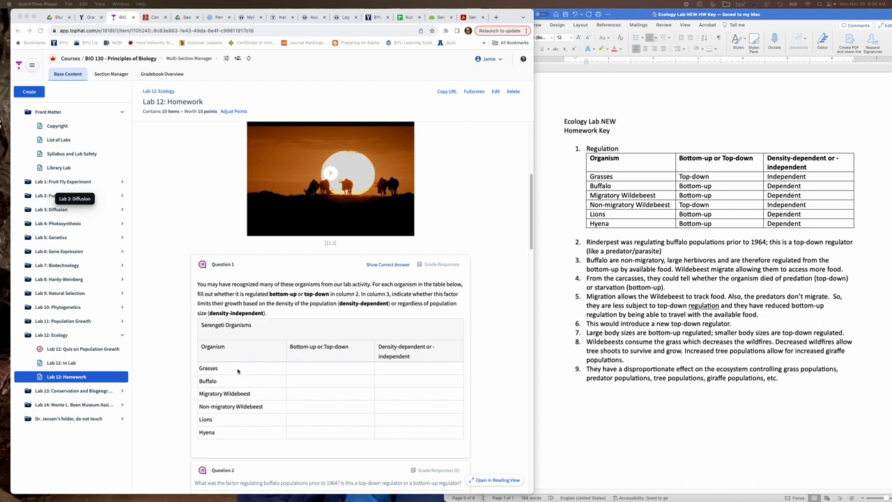
{"action": "mouse_move", "coordinate": [324, 376]}
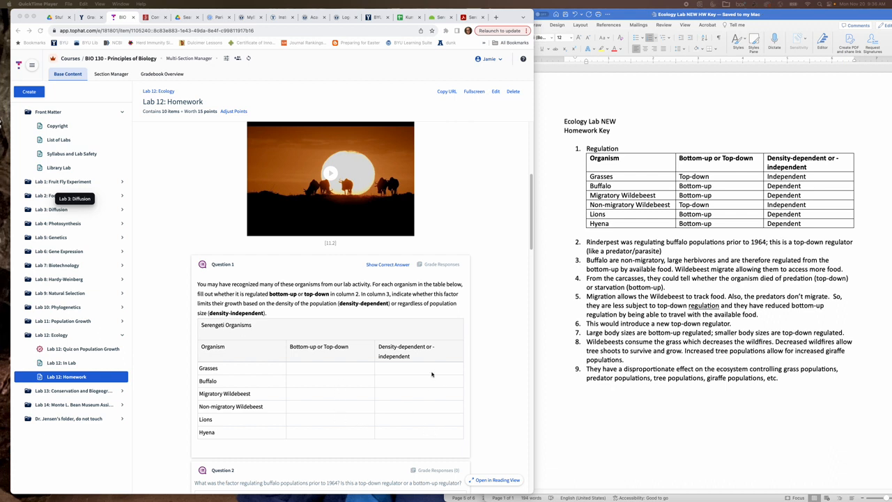
{"action": "mouse_move", "coordinate": [388, 413]}
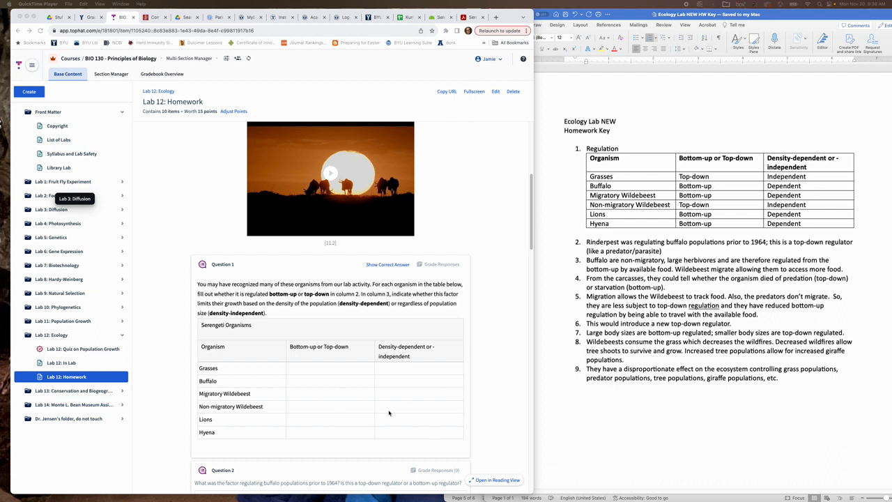
{"action": "mouse_move", "coordinate": [402, 415]}
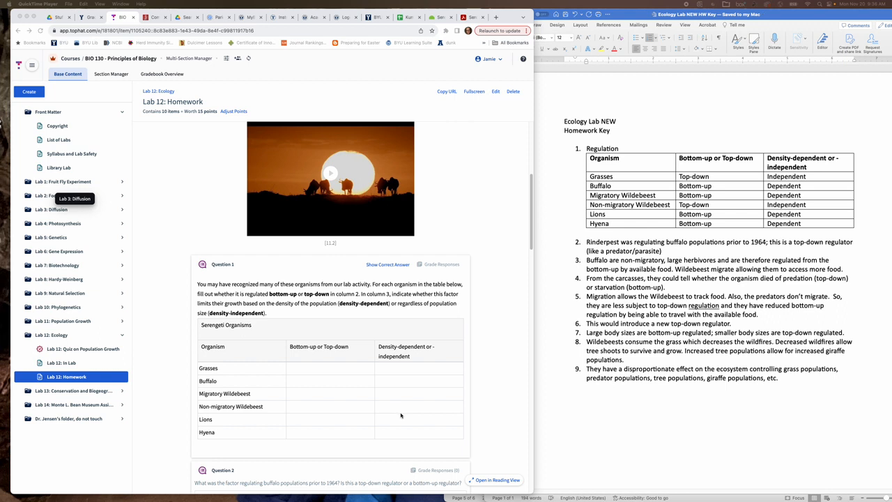
{"action": "mouse_move", "coordinate": [363, 438]}
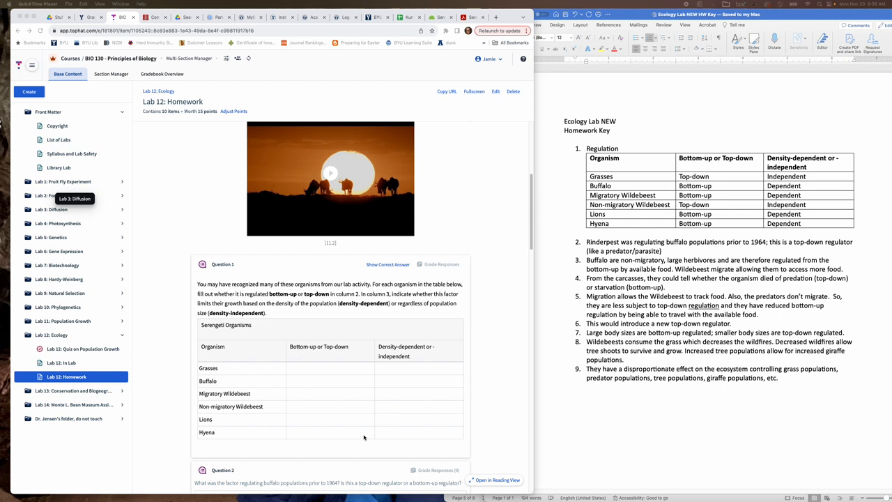
{"action": "mouse_move", "coordinate": [220, 394]}
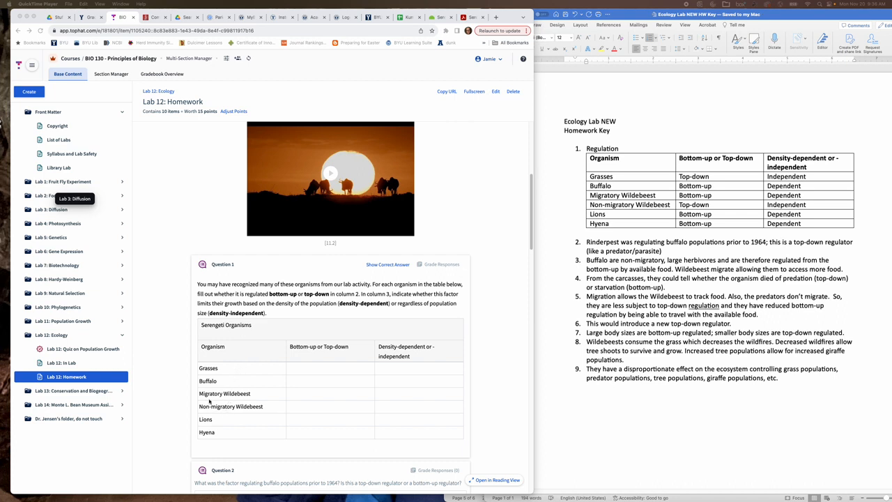
{"action": "mouse_move", "coordinate": [220, 407]}
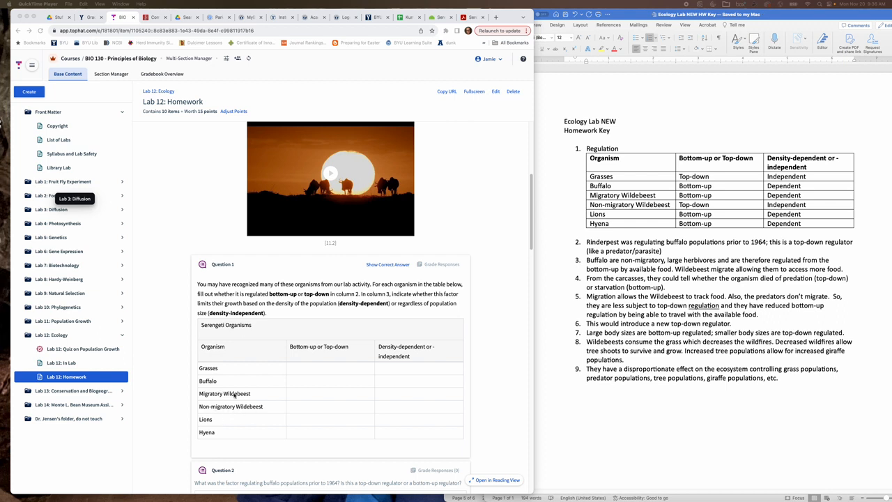
{"action": "mouse_move", "coordinate": [268, 405]}
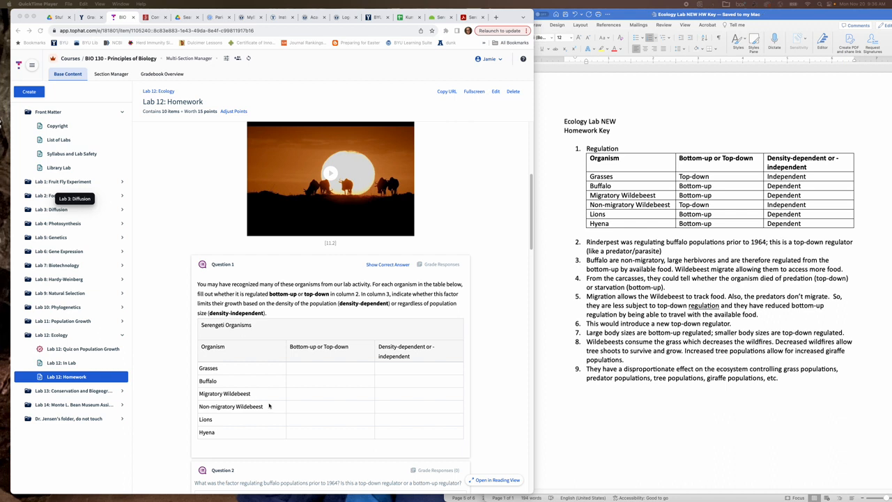
{"action": "mouse_move", "coordinate": [312, 403]}
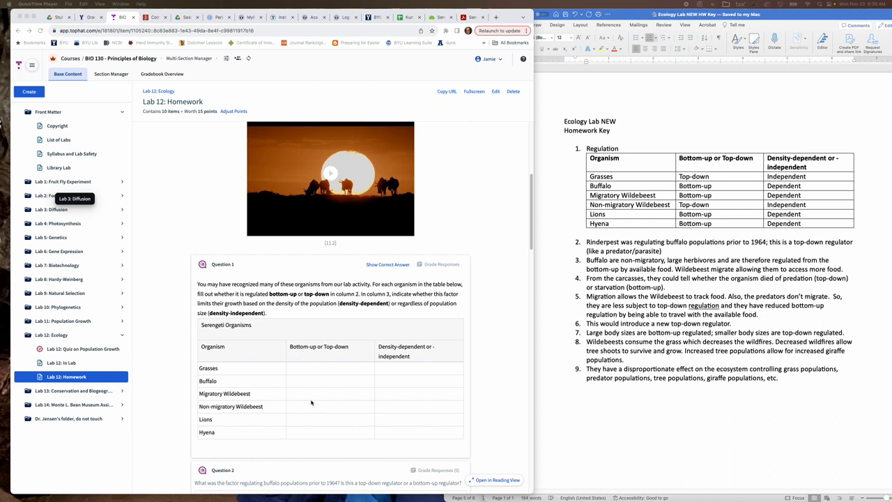
{"action": "scroll", "scroll_direction": "down", "scroll_amount": 3}
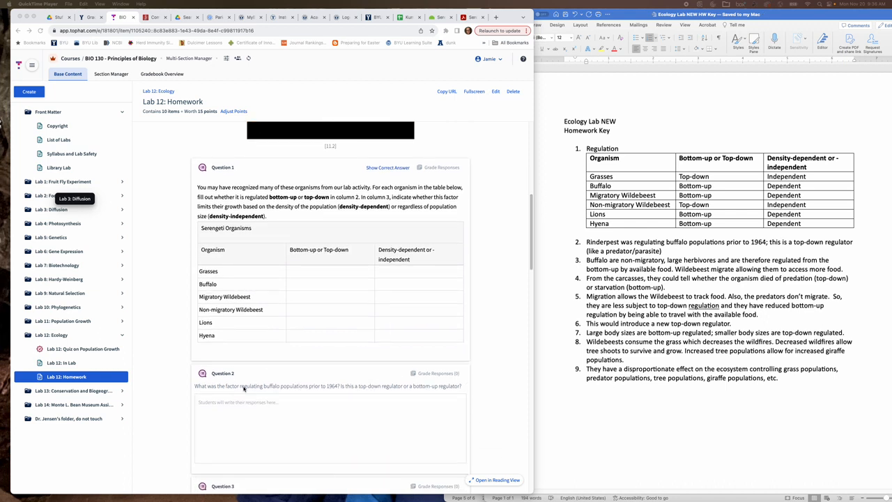
{"action": "mouse_move", "coordinate": [304, 414]}
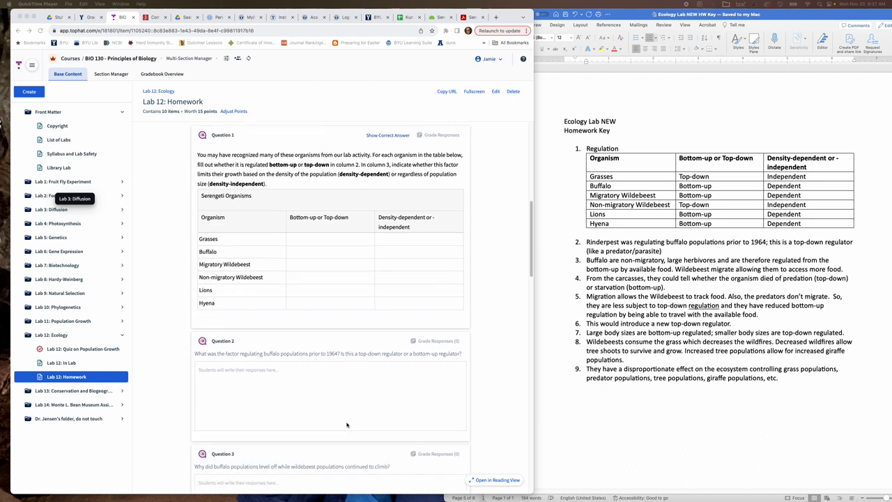
{"action": "scroll", "scroll_direction": "down", "scroll_amount": 3}
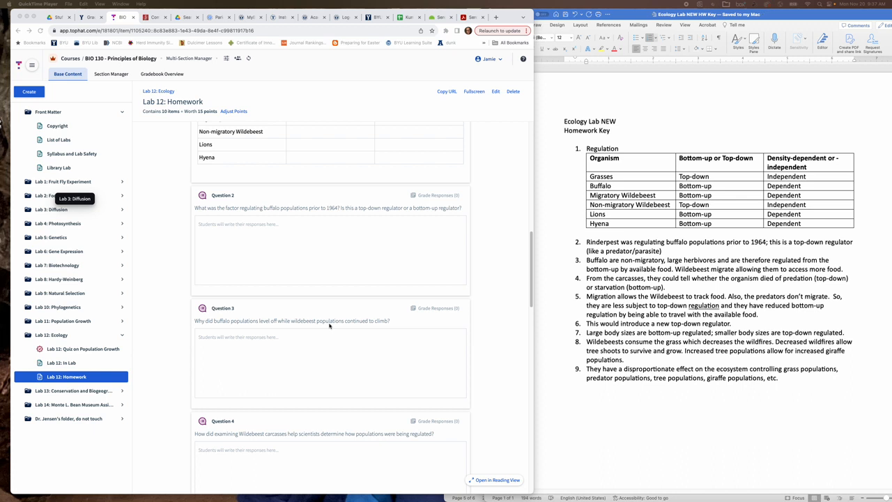
{"action": "scroll", "scroll_direction": "down", "scroll_amount": 3}
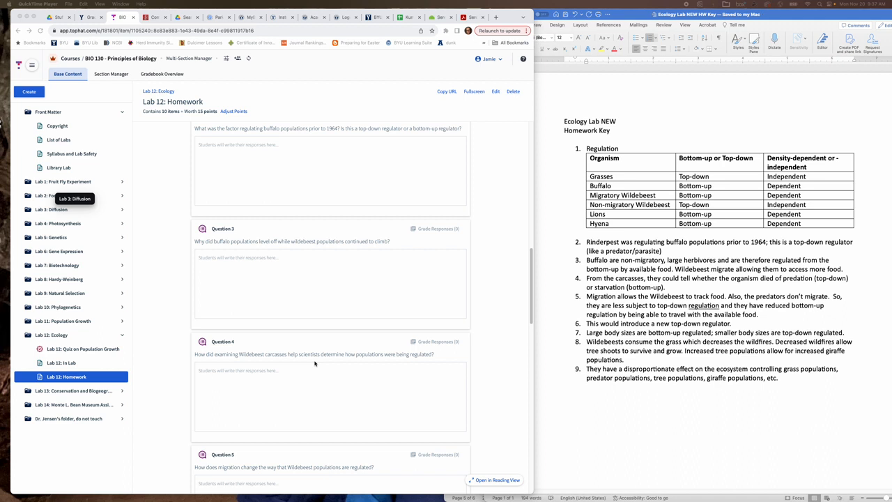
{"action": "scroll", "scroll_direction": "down", "scroll_amount": 3}
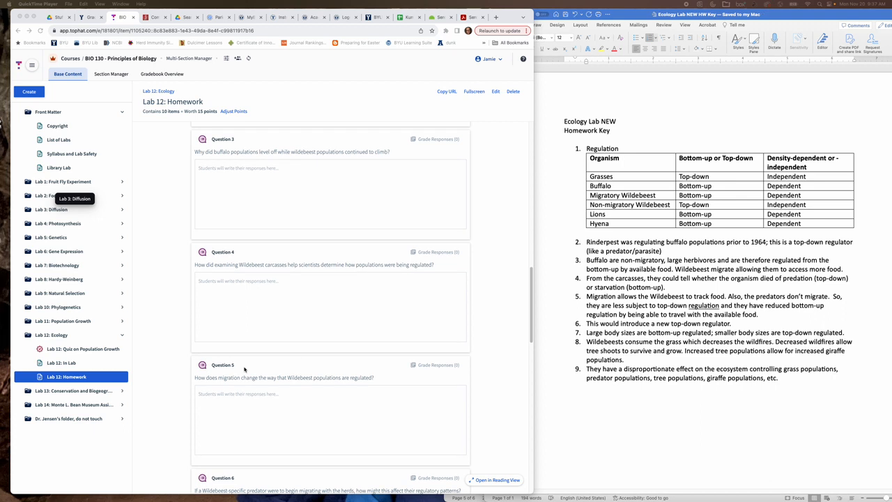
{"action": "mouse_move", "coordinate": [265, 458]}
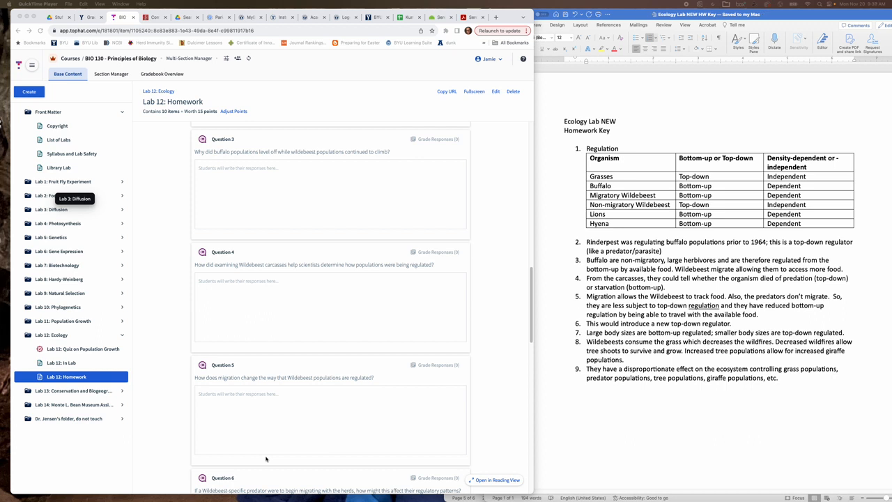
{"action": "scroll", "scroll_direction": "down", "scroll_amount": 3}
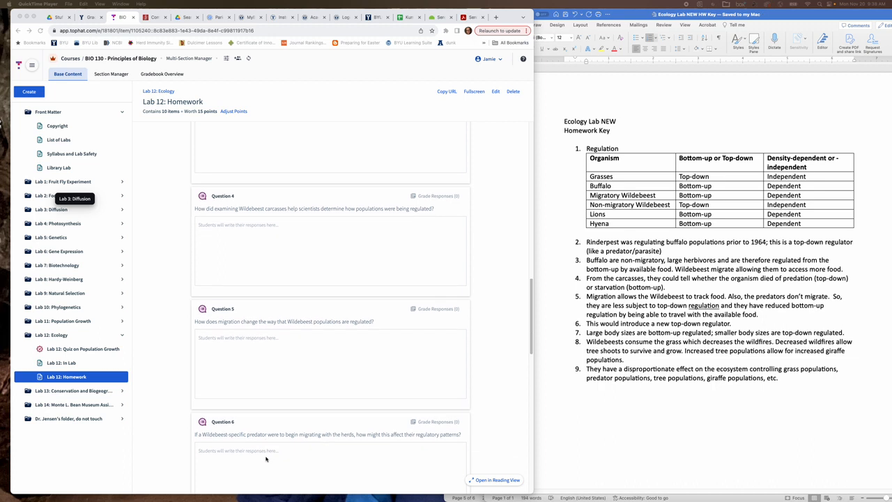
{"action": "scroll", "scroll_direction": "down", "scroll_amount": 3}
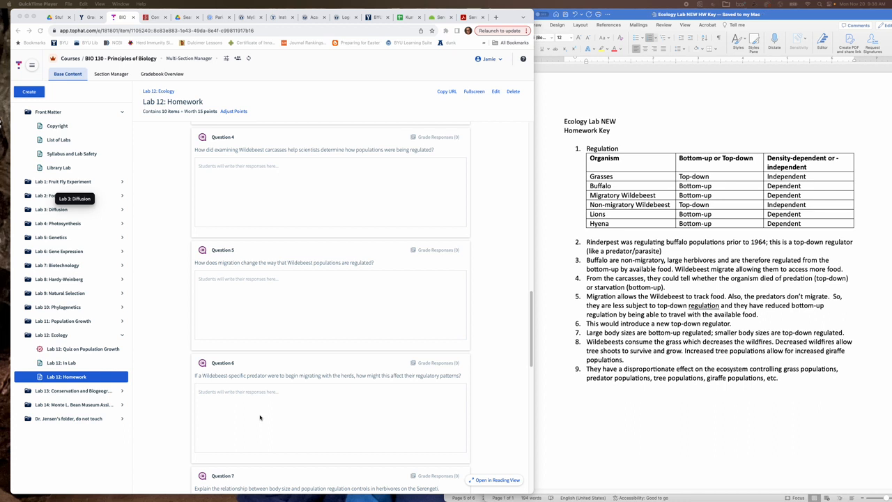
{"action": "scroll", "scroll_direction": "down", "scroll_amount": 3}
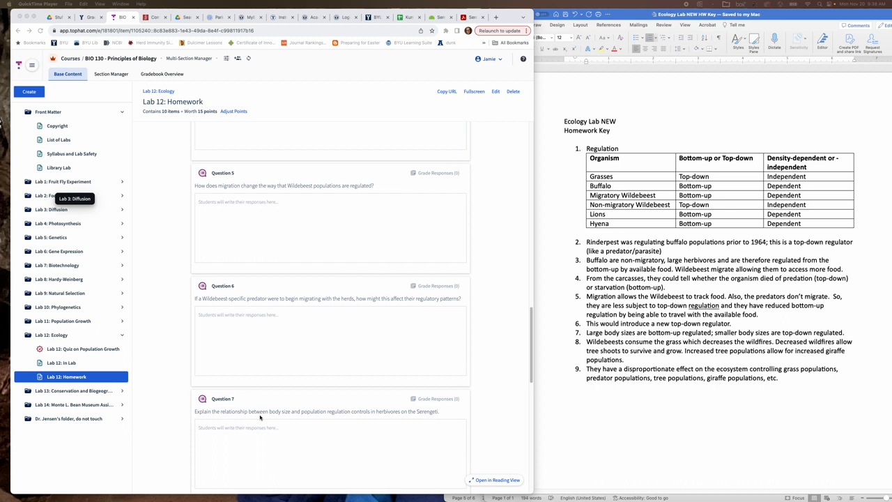
{"action": "scroll", "scroll_direction": "down", "scroll_amount": 3}
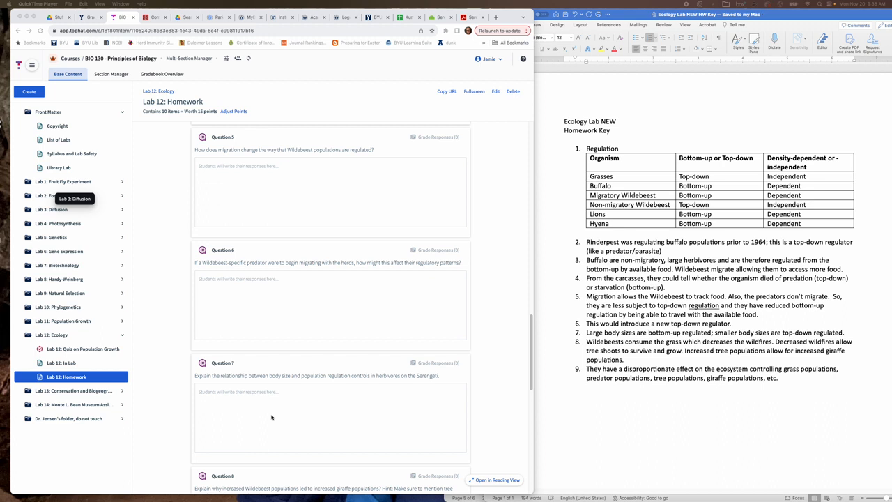
{"action": "scroll", "scroll_direction": "down", "scroll_amount": 3}
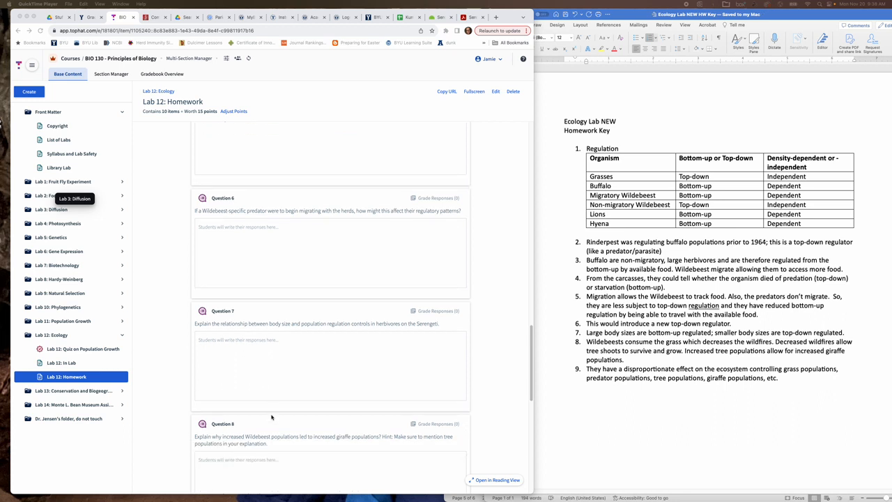
{"action": "scroll", "scroll_direction": "down", "scroll_amount": 3}
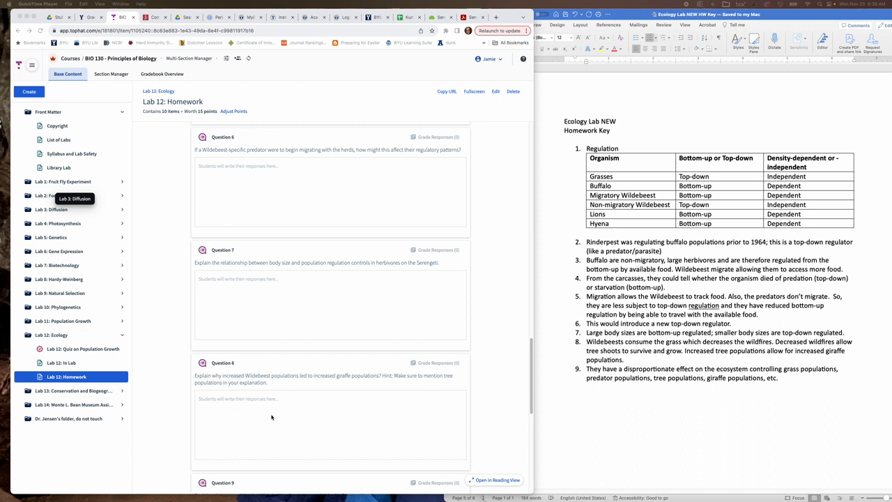
{"action": "scroll", "scroll_direction": "down", "scroll_amount": 3}
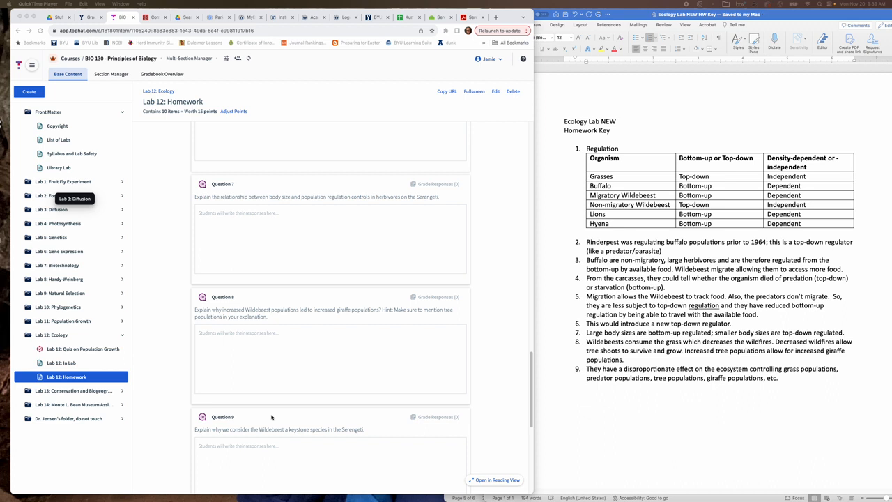
{"action": "scroll", "scroll_direction": "down", "scroll_amount": 3}
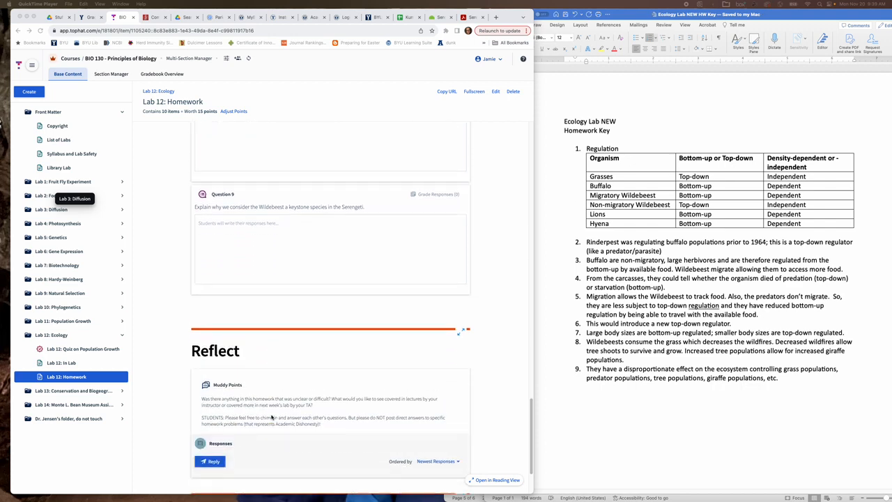
{"action": "scroll", "scroll_direction": "up", "scroll_amount": 3}
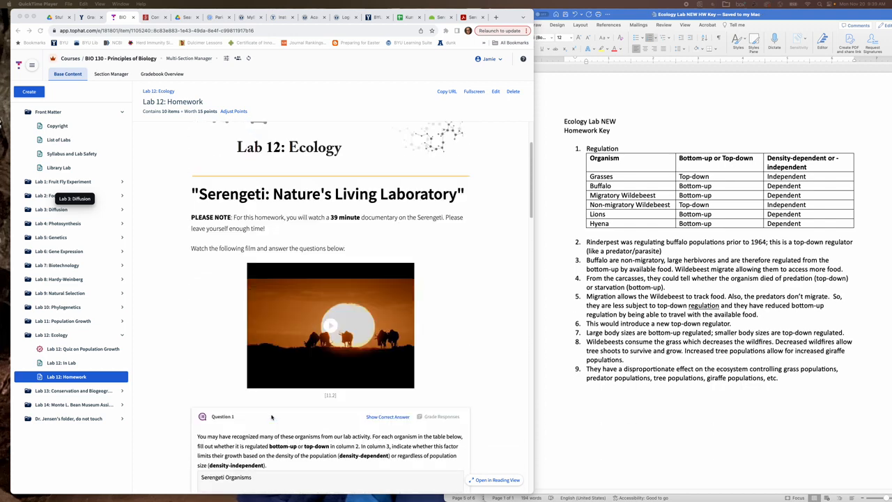
{"action": "scroll", "scroll_direction": "up", "scroll_amount": 3}
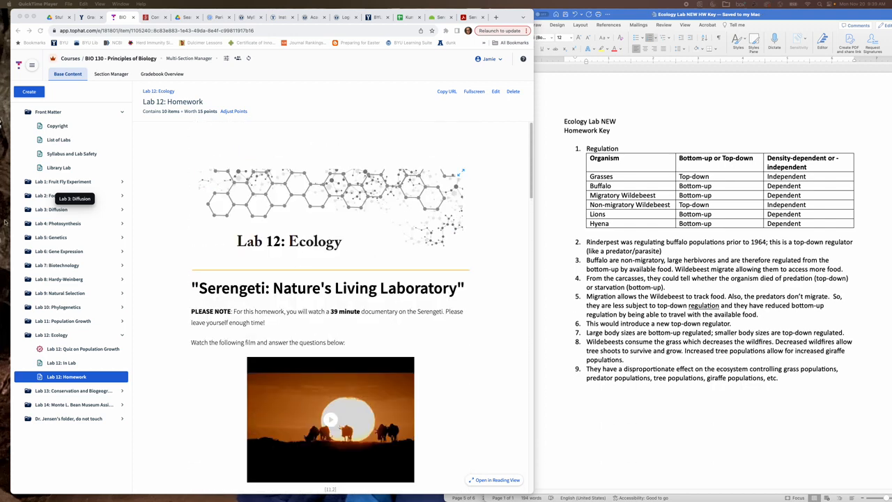